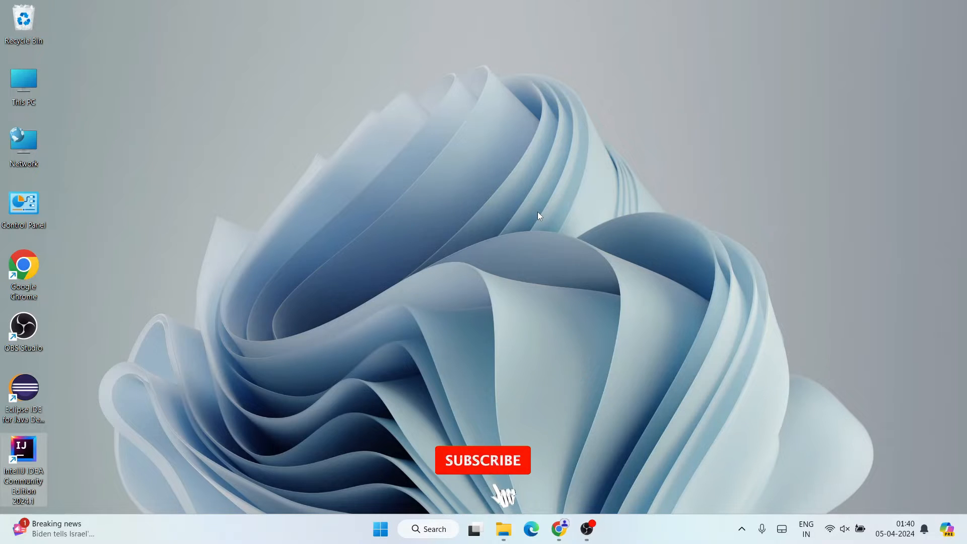
Search 'pycharm' in Chrome and open the JetBrains PyCharm download result.
{"action": "left_click", "coordinate": [482, 460]}
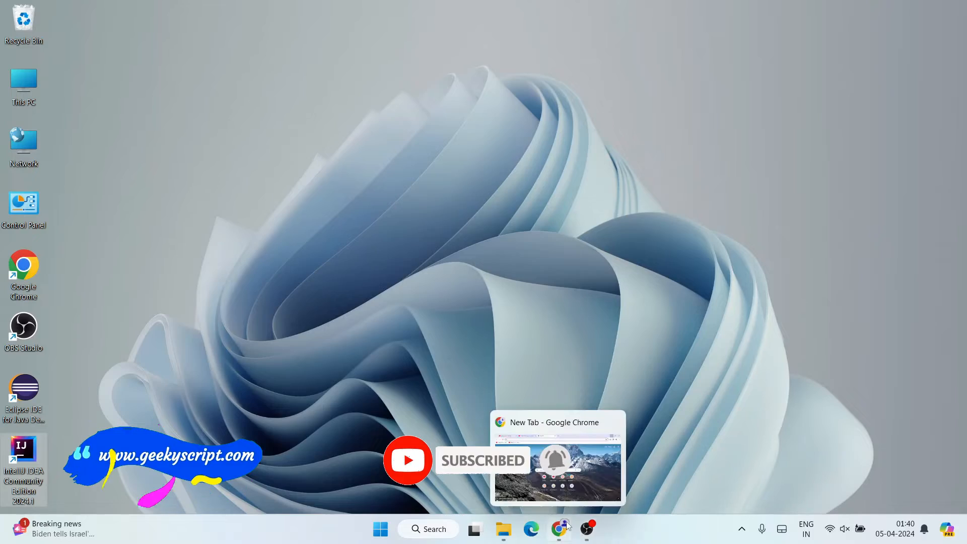
{"action": "left_click", "coordinate": [560, 529]}
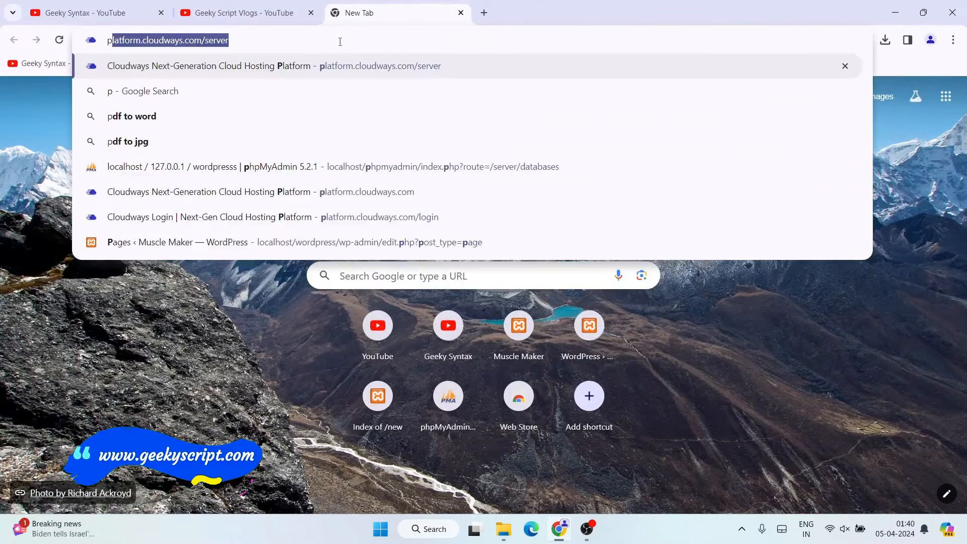
{"action": "type", "text": "pycharm"}
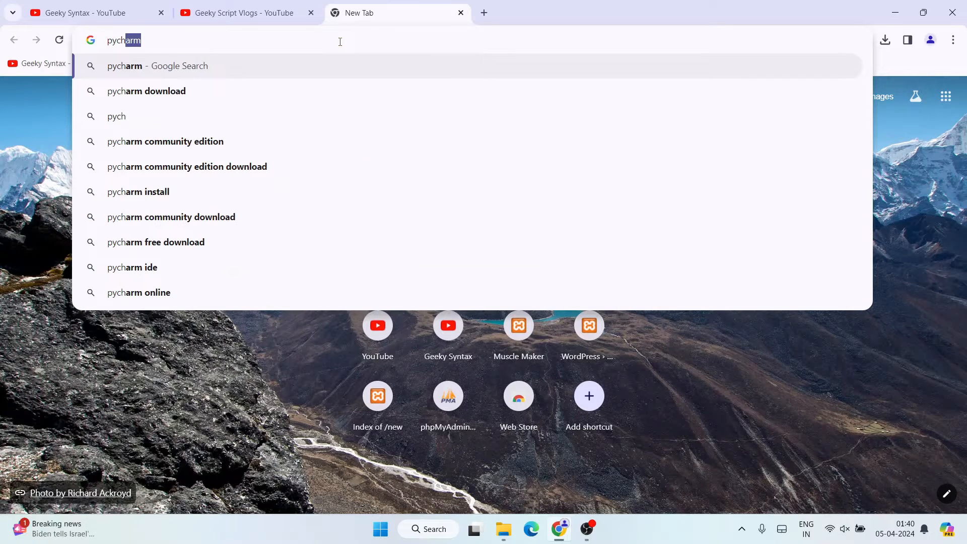
{"action": "left_click", "coordinate": [146, 91]}
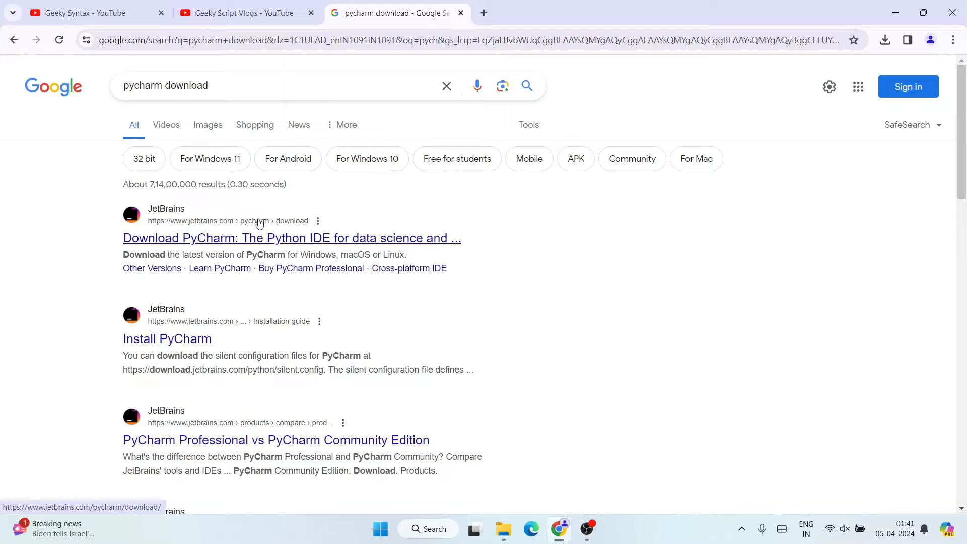
{"action": "left_click", "coordinate": [291, 237]}
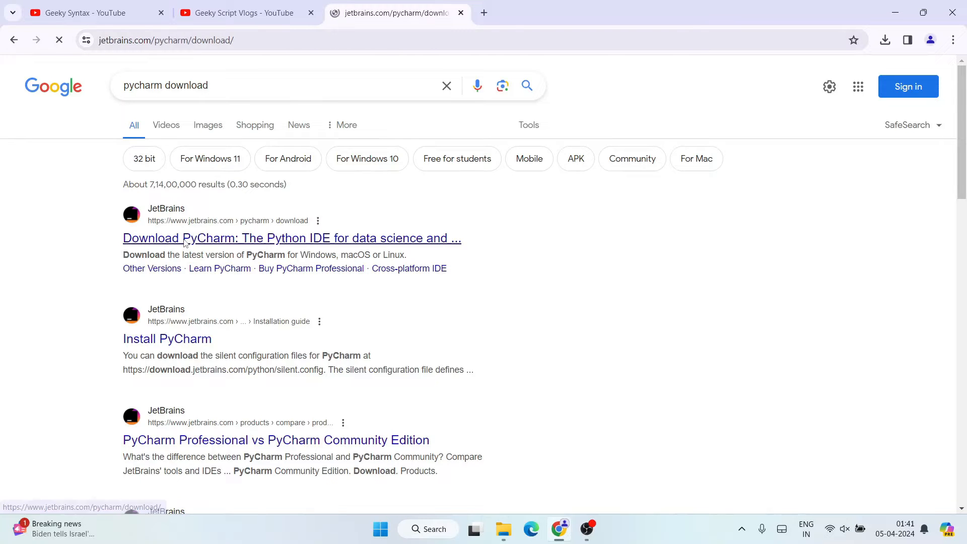
Scroll the JetBrains page down to the PyCharm Community Edition section.
{"action": "left_click", "coordinate": [292, 238]}
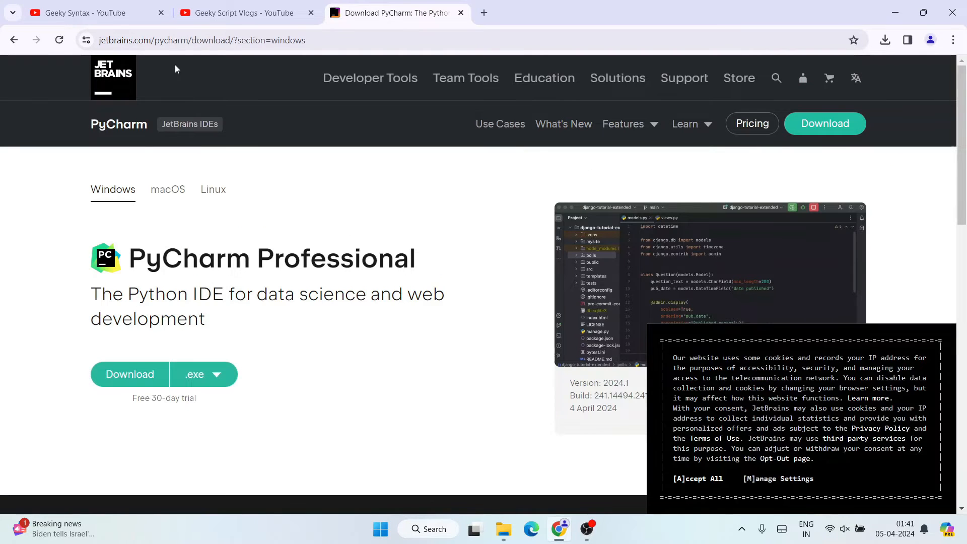
{"action": "left_click", "coordinate": [235, 40]}
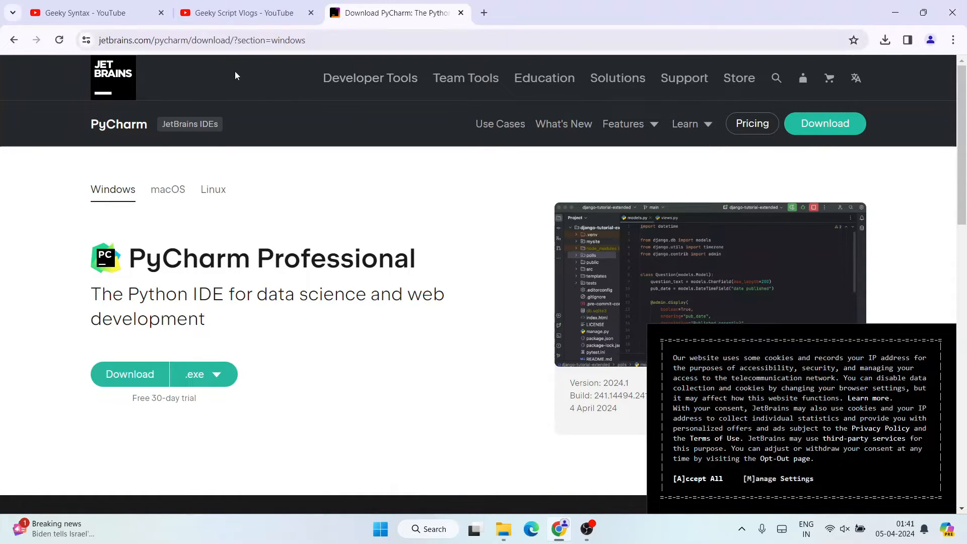
{"action": "mouse_move", "coordinate": [268, 205]}
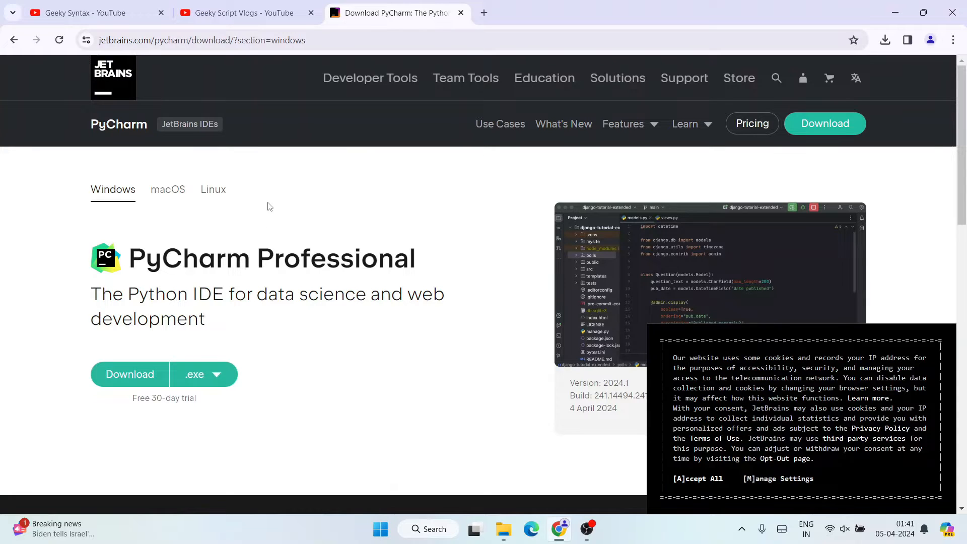
{"action": "scroll", "scroll_direction": "down", "scroll_amount": 3}
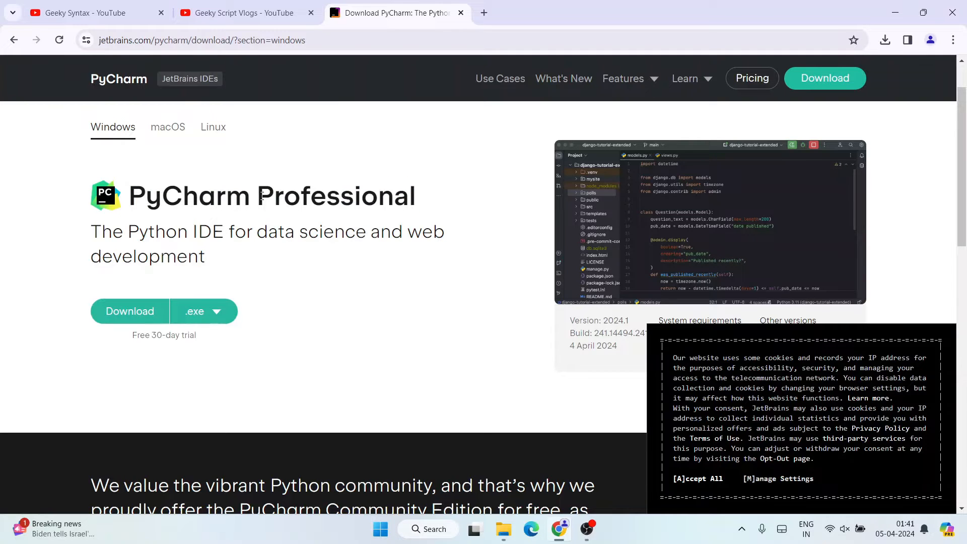
{"action": "scroll", "scroll_direction": "down", "scroll_amount": 3}
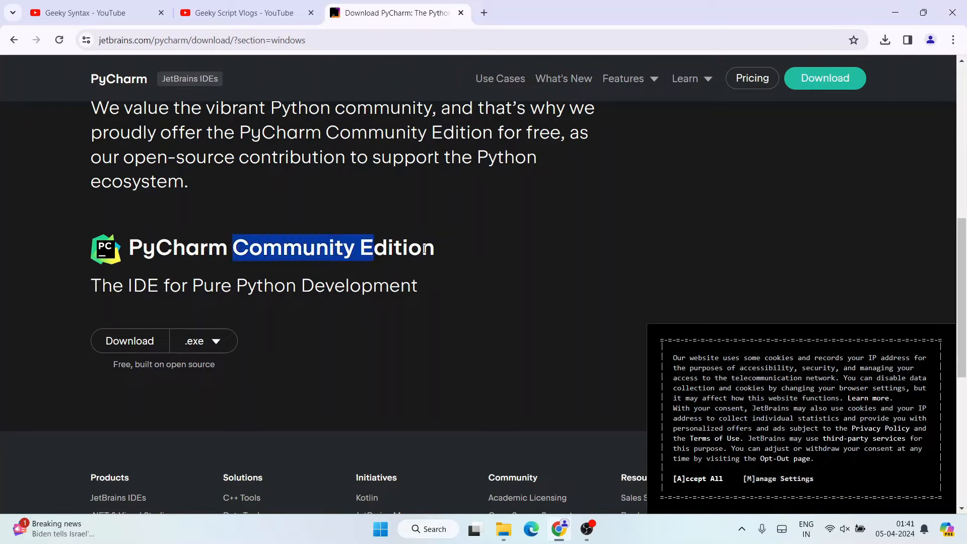
Start the free Community Edition Windows (.exe) download.
{"action": "left_click", "coordinate": [450, 253]}
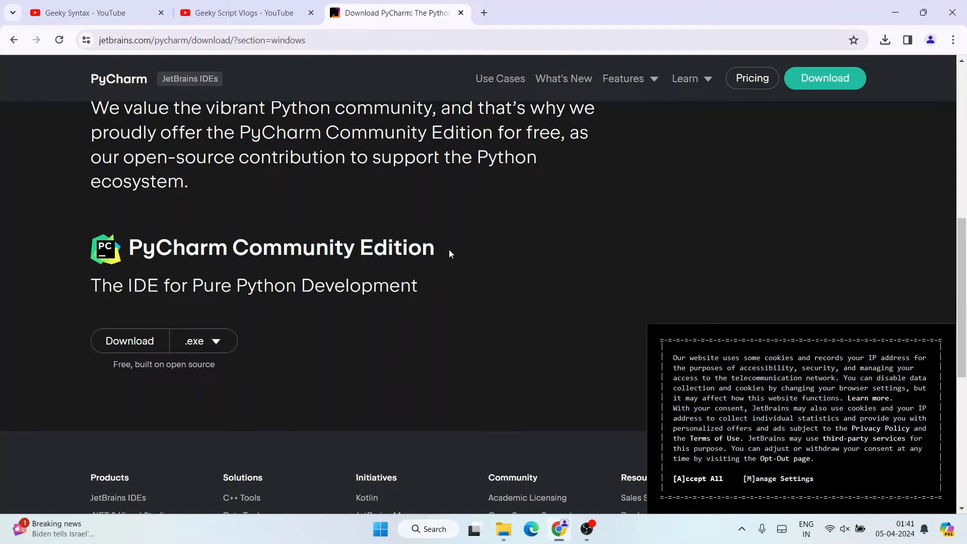
{"action": "left_click", "coordinate": [130, 340]}
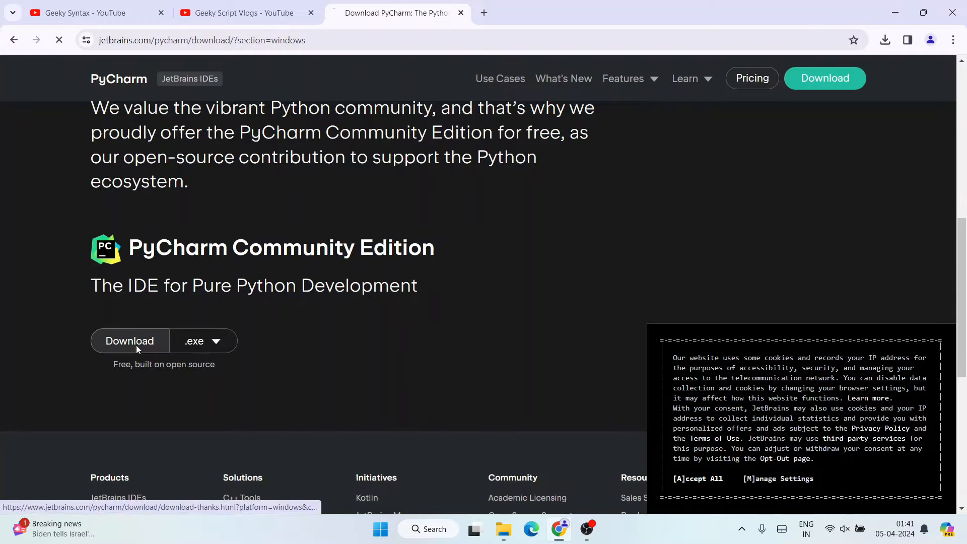
{"action": "left_click", "coordinate": [130, 341]}
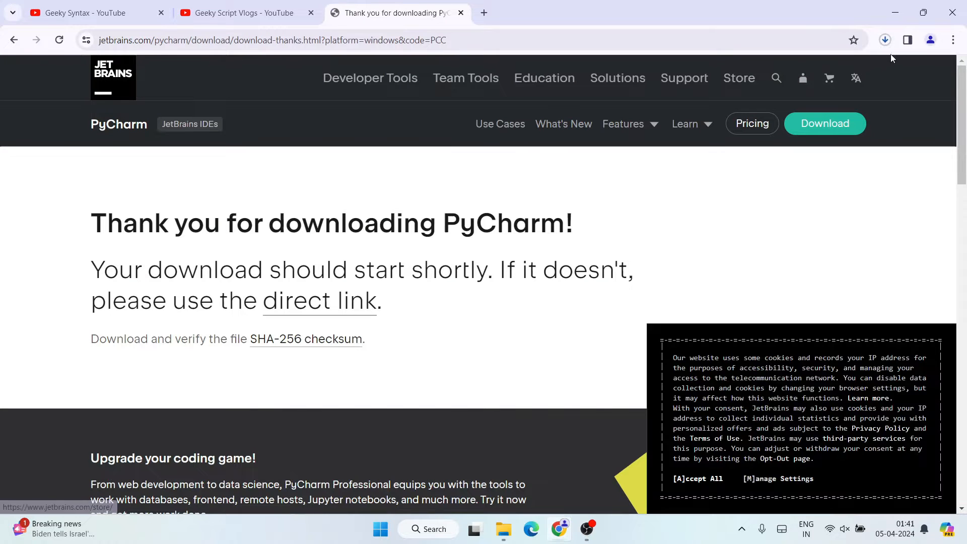
Minimize Chrome so only the Windows desktop shows.
{"action": "left_click", "coordinate": [884, 40]}
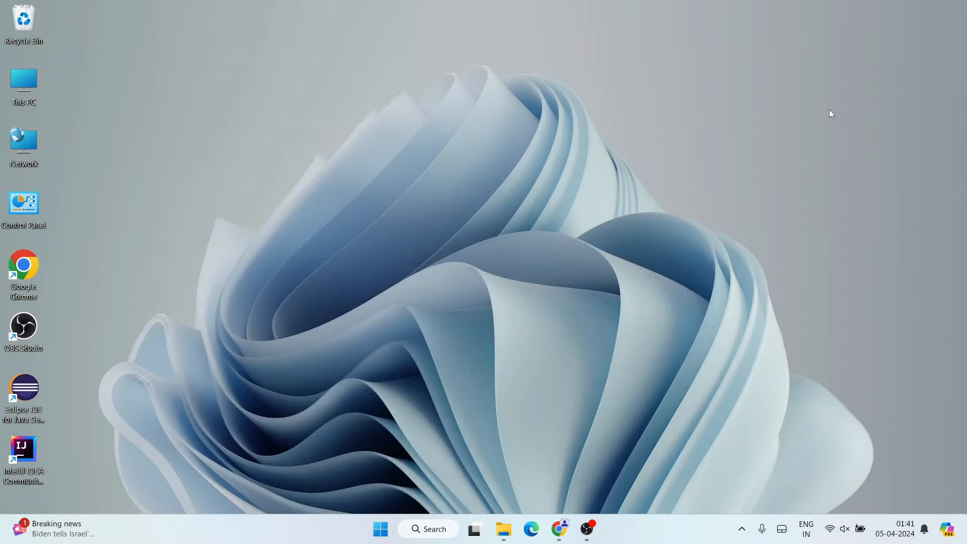
{"action": "mouse_move", "coordinate": [494, 512]}
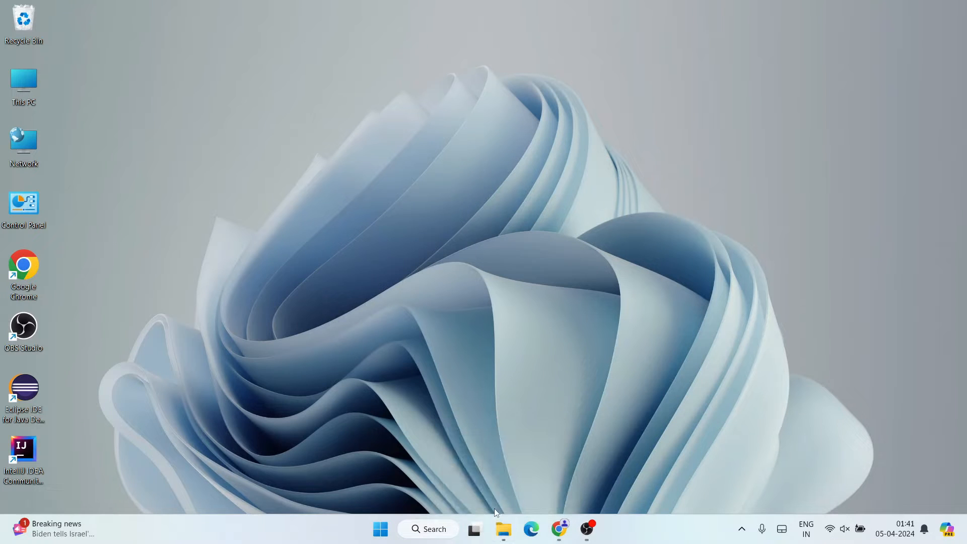
Run pycharm-community-2024.1.exe from Downloads › Sotware in File Explorer.
{"action": "left_click", "coordinate": [503, 529]}
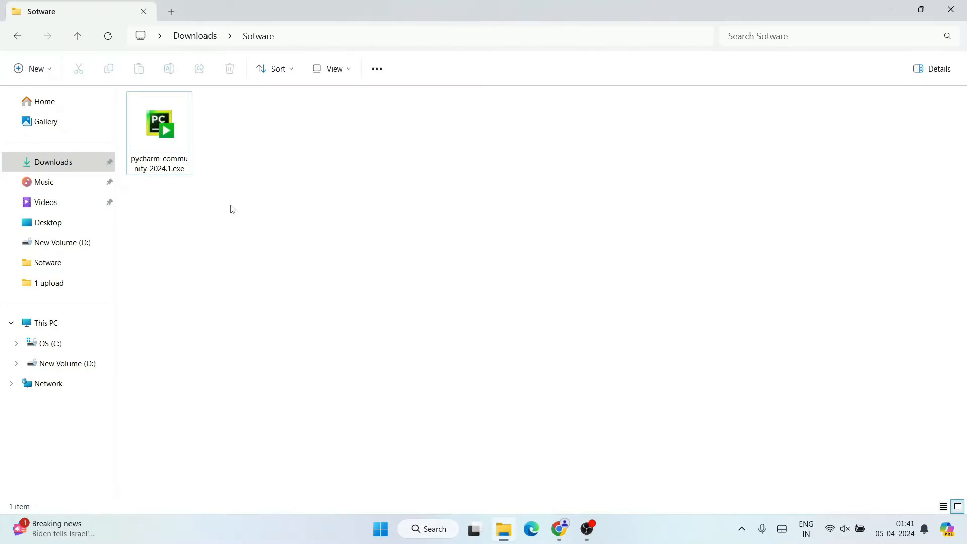
{"action": "left_click", "coordinate": [158, 123]}
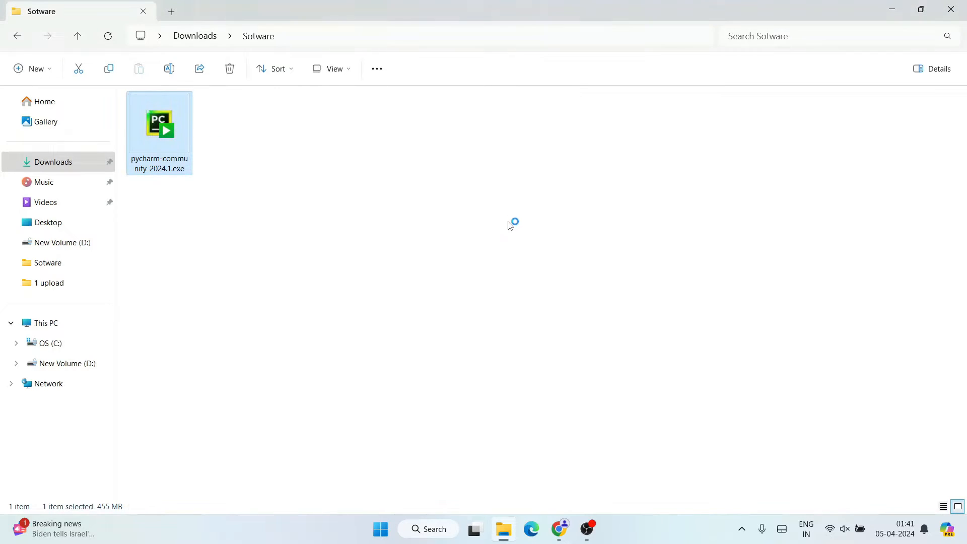
{"action": "double_click", "coordinate": [159, 123]}
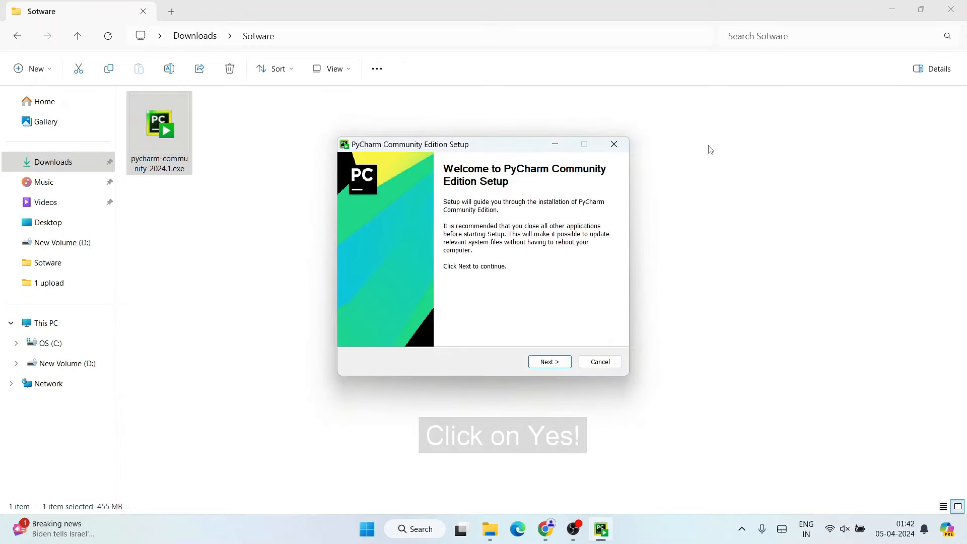
{"action": "mouse_move", "coordinate": [668, 233]}
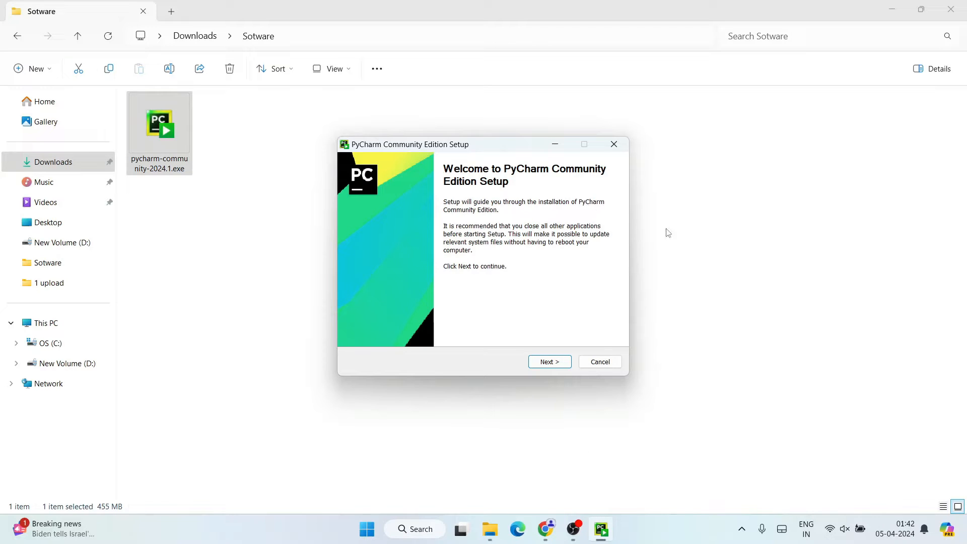
Keep the default install folder, enable Add bin folder to PATH and the other options, and install.
{"action": "left_click", "coordinate": [548, 362]}
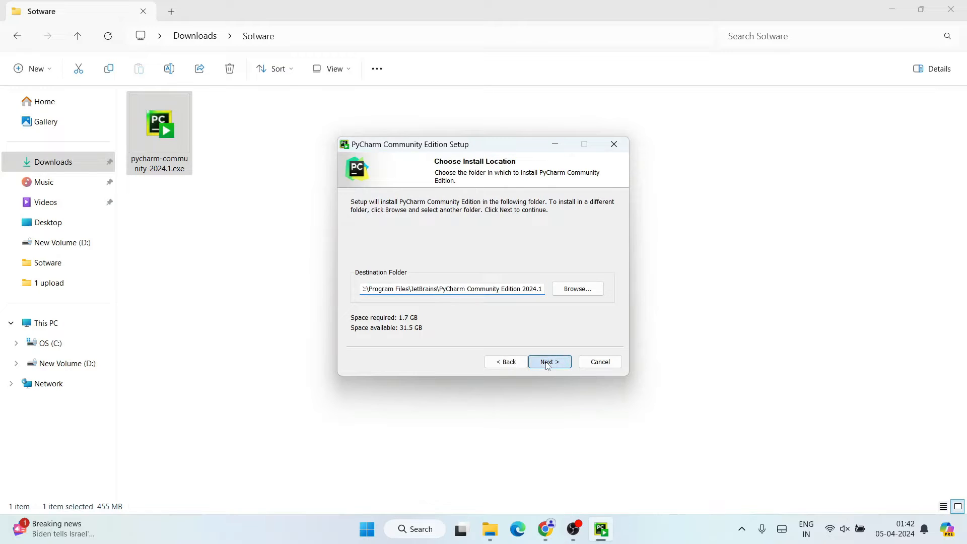
{"action": "left_click", "coordinate": [548, 362]}
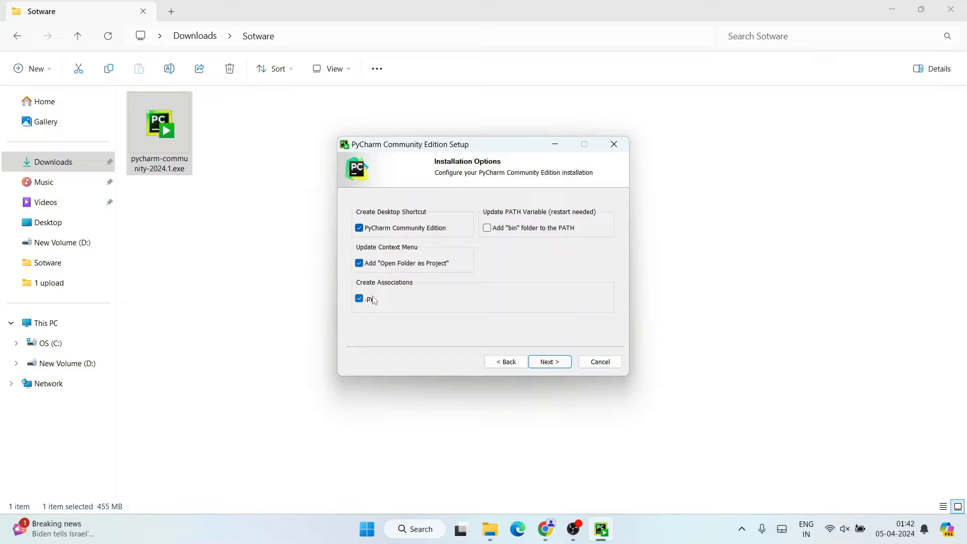
{"action": "left_click", "coordinate": [487, 228]}
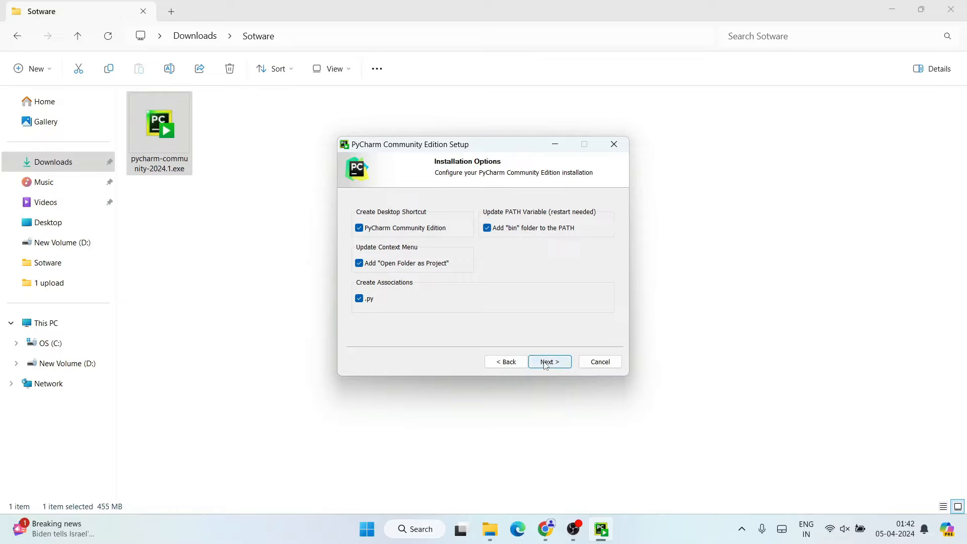
{"action": "left_click", "coordinate": [548, 361]}
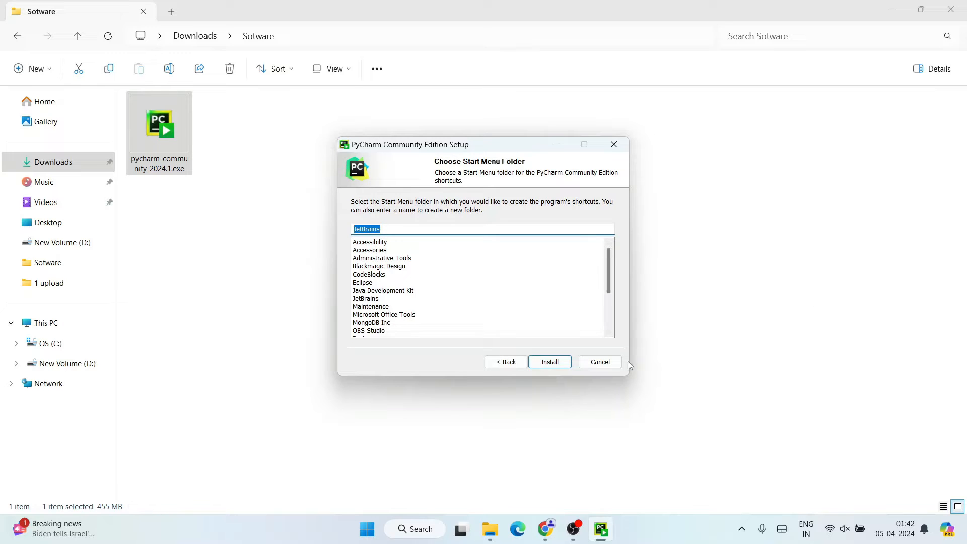
{"action": "left_click", "coordinate": [549, 362]}
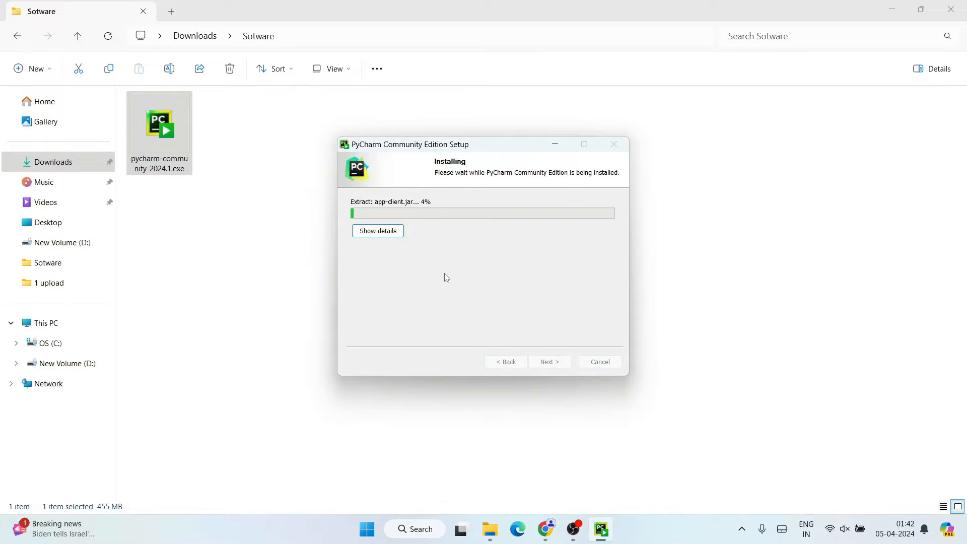
{"action": "mouse_move", "coordinate": [569, 264]}
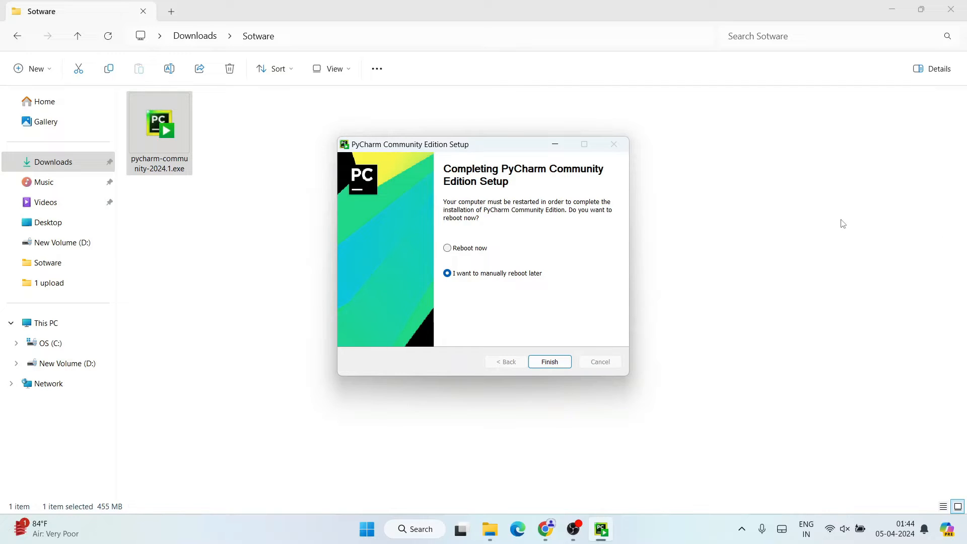
{"action": "mouse_move", "coordinate": [668, 156]}
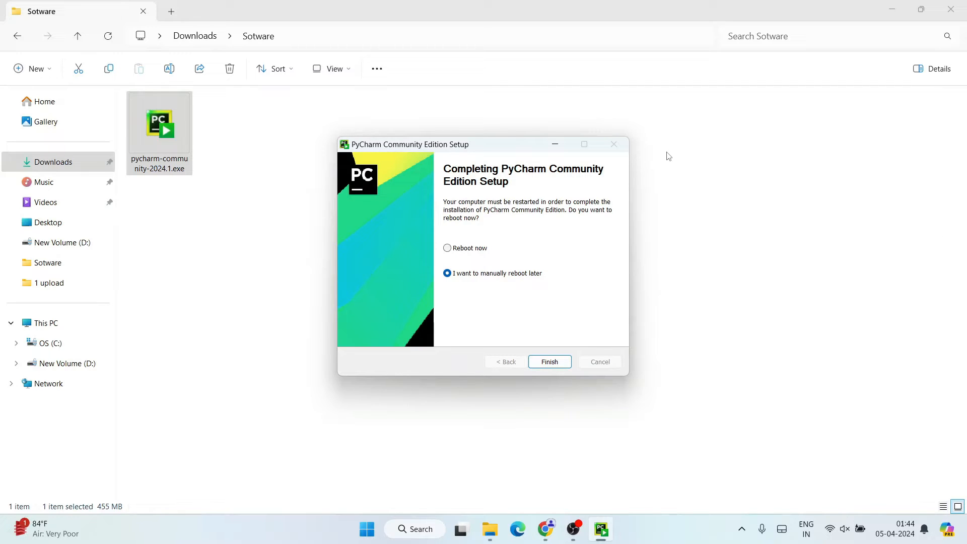
{"action": "mouse_move", "coordinate": [486, 264]}
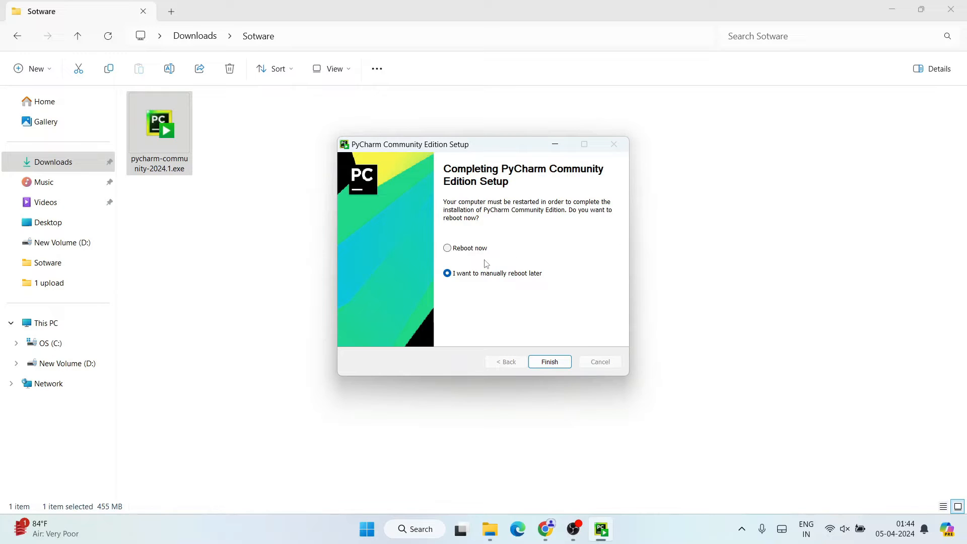
{"action": "mouse_move", "coordinate": [520, 253]}
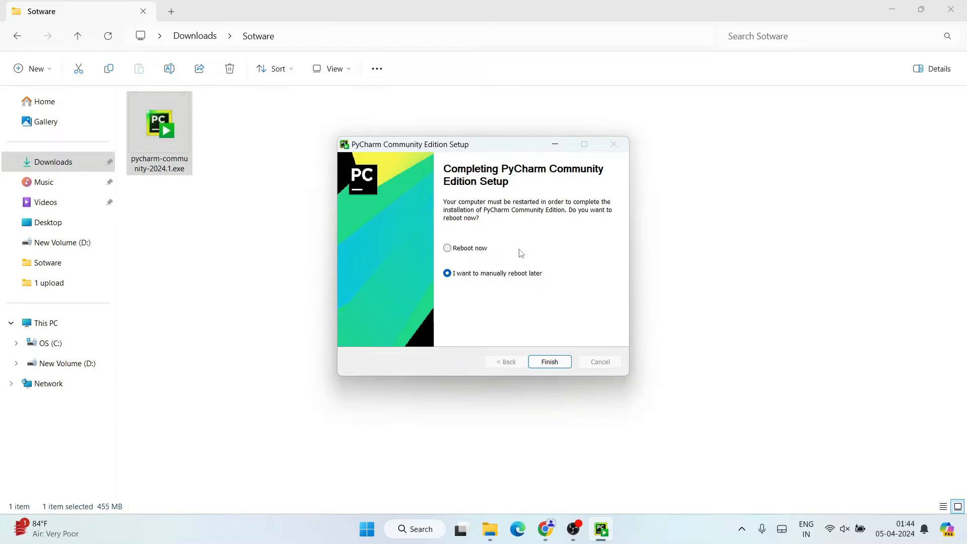
{"action": "mouse_move", "coordinate": [511, 291]}
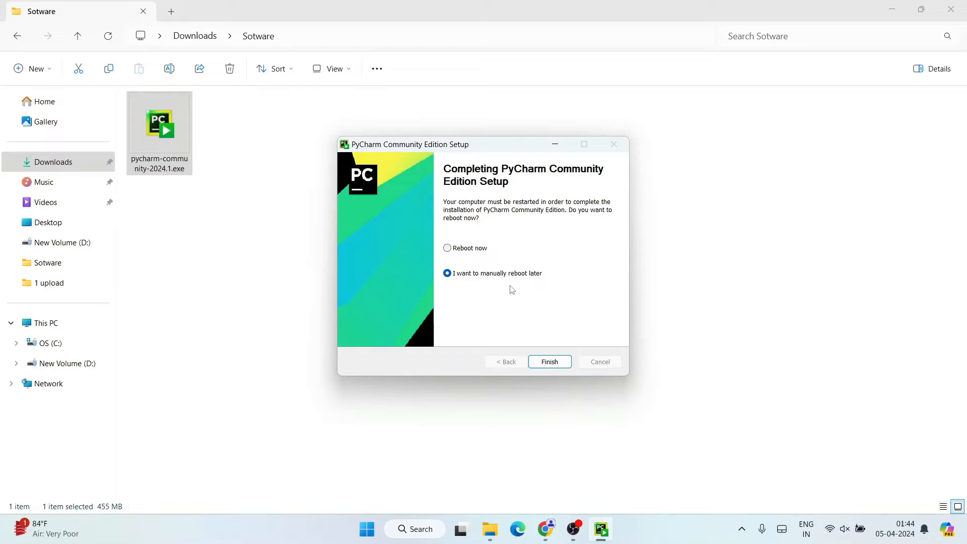
Choose Reboot now and finish the PyCharm setup.
{"action": "left_click", "coordinate": [448, 247]}
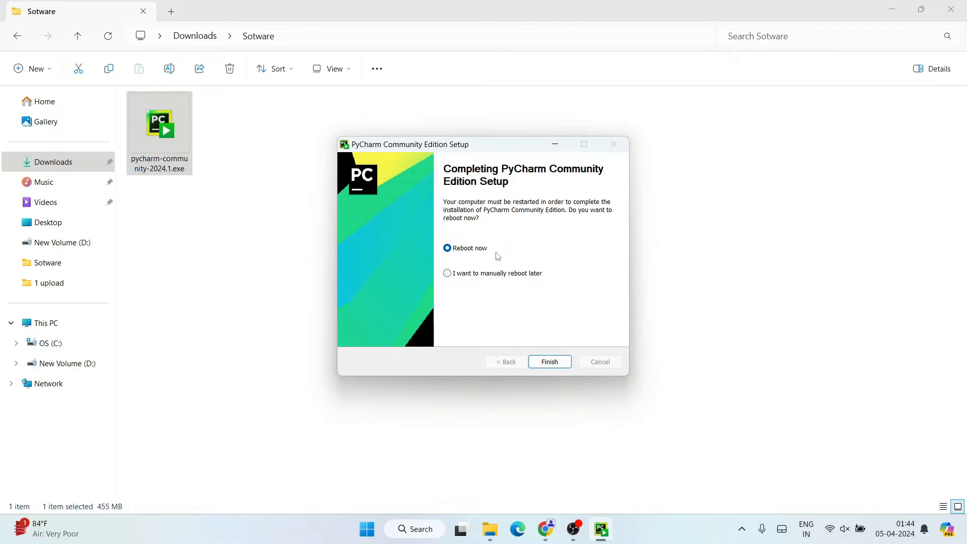
{"action": "mouse_move", "coordinate": [477, 254]}
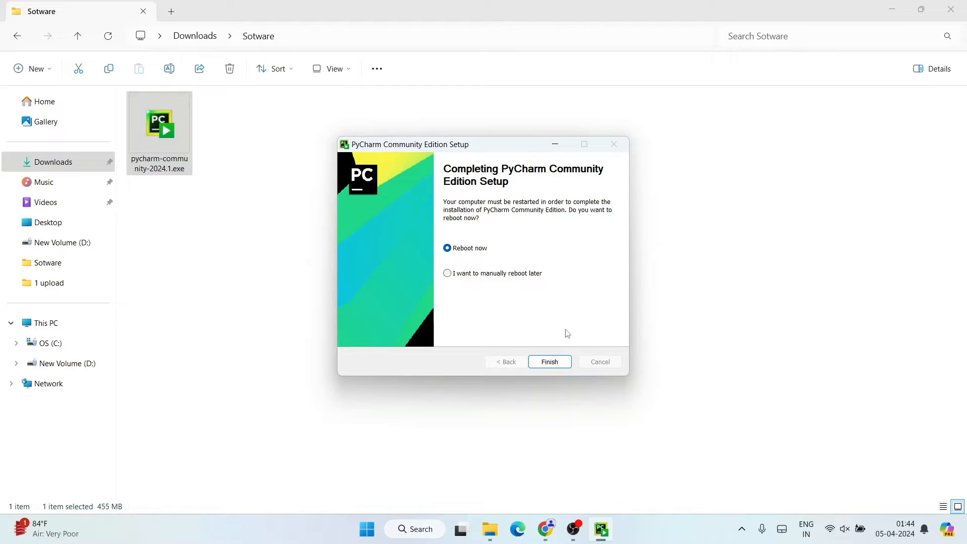
{"action": "left_click", "coordinate": [548, 362]}
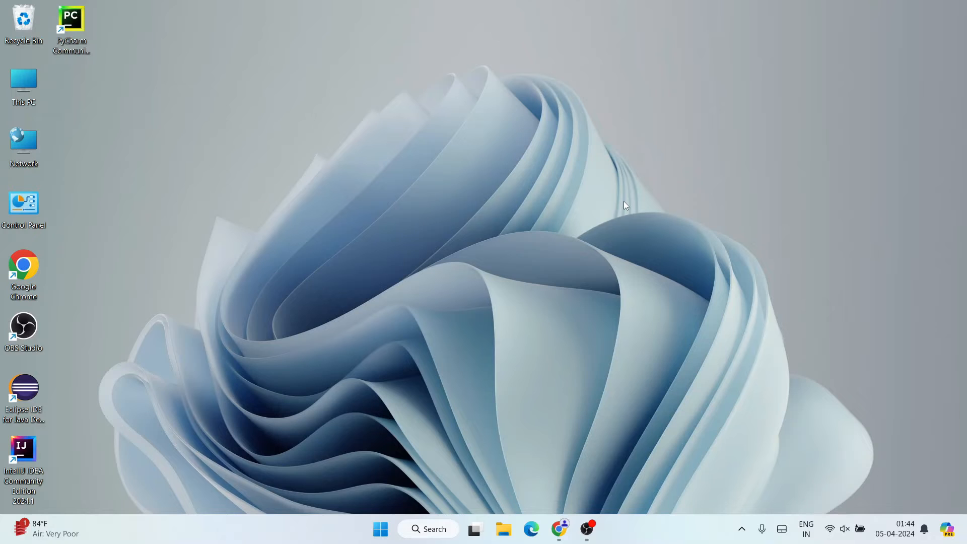
{"action": "mouse_move", "coordinate": [692, 289]}
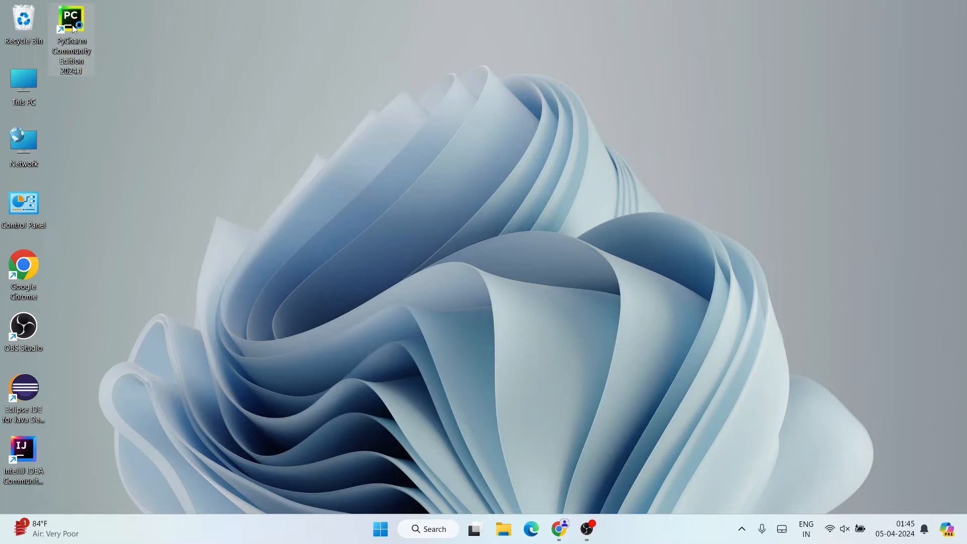
Launch PyCharm Community Edition from its desktop shortcut.
{"action": "double_click", "coordinate": [71, 21]}
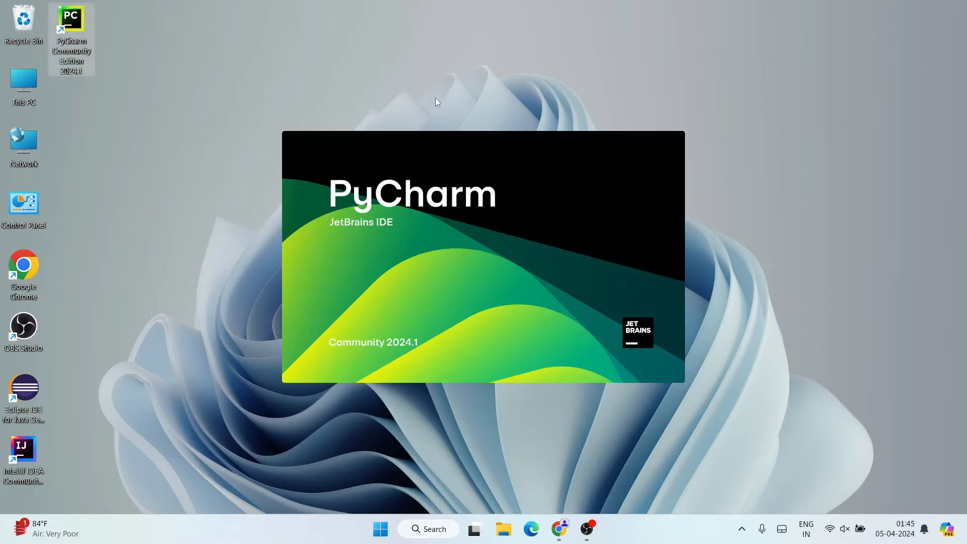
{"action": "mouse_move", "coordinate": [406, 364]}
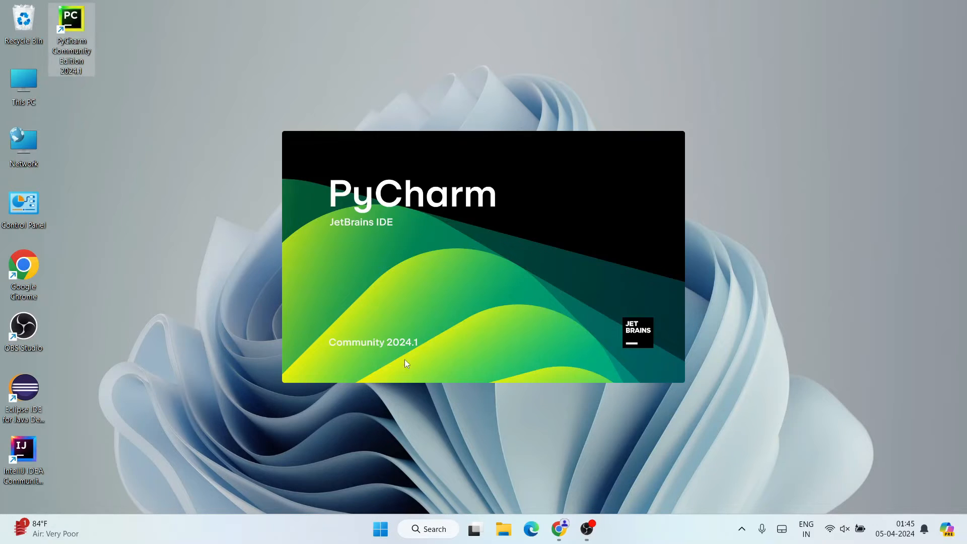
{"action": "mouse_move", "coordinate": [447, 431]}
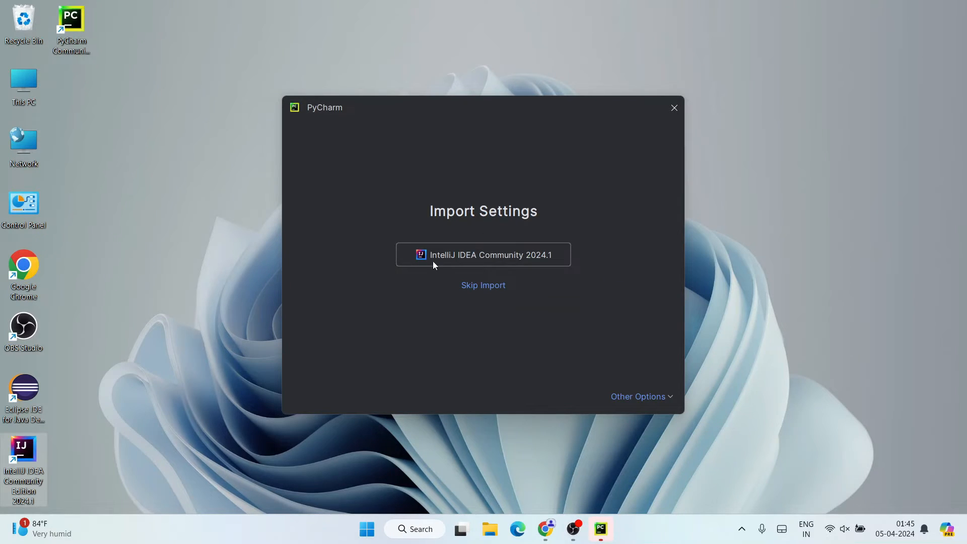
{"action": "mouse_move", "coordinate": [517, 258]}
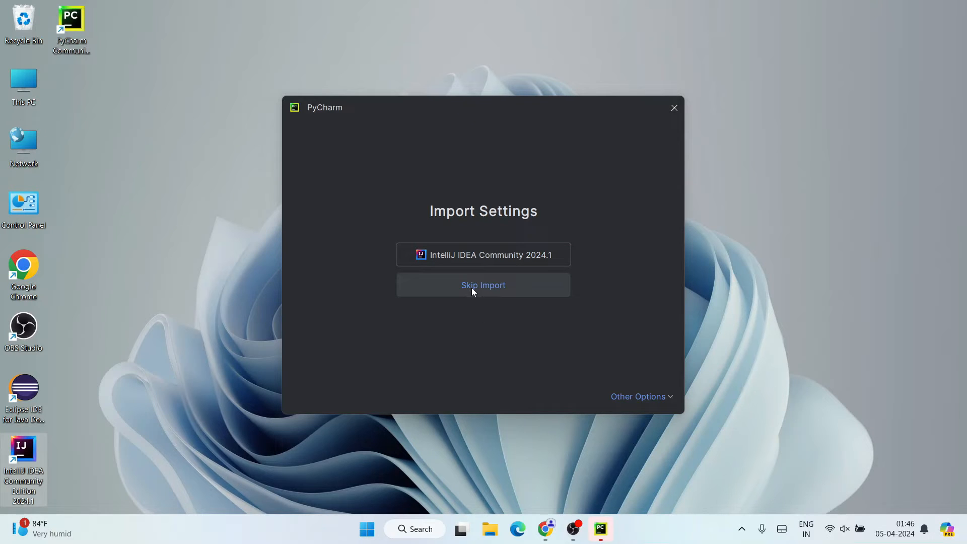
Skip settings import, maximize the welcome window and start a New Project.
{"action": "left_click", "coordinate": [483, 285]}
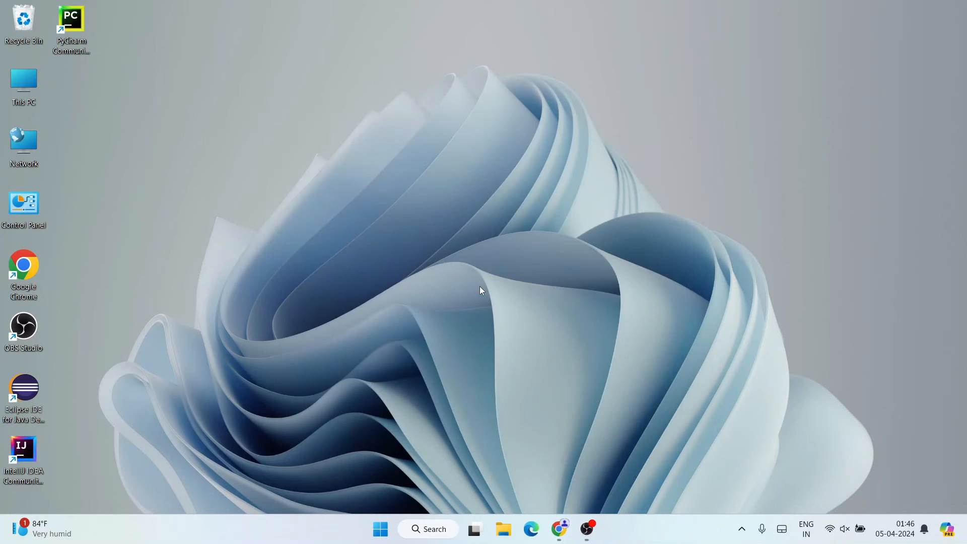
{"action": "double_click", "coordinate": [70, 18]}
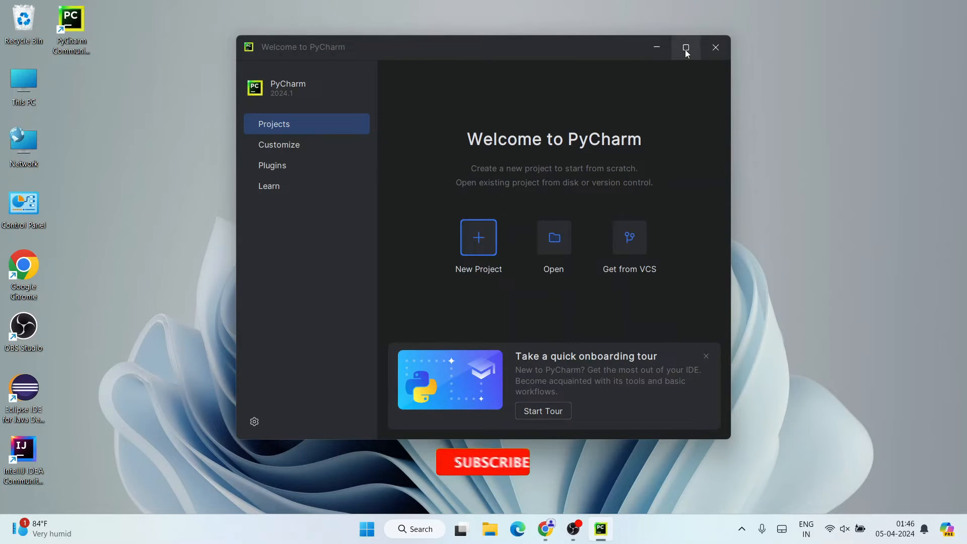
{"action": "left_click", "coordinate": [685, 47]}
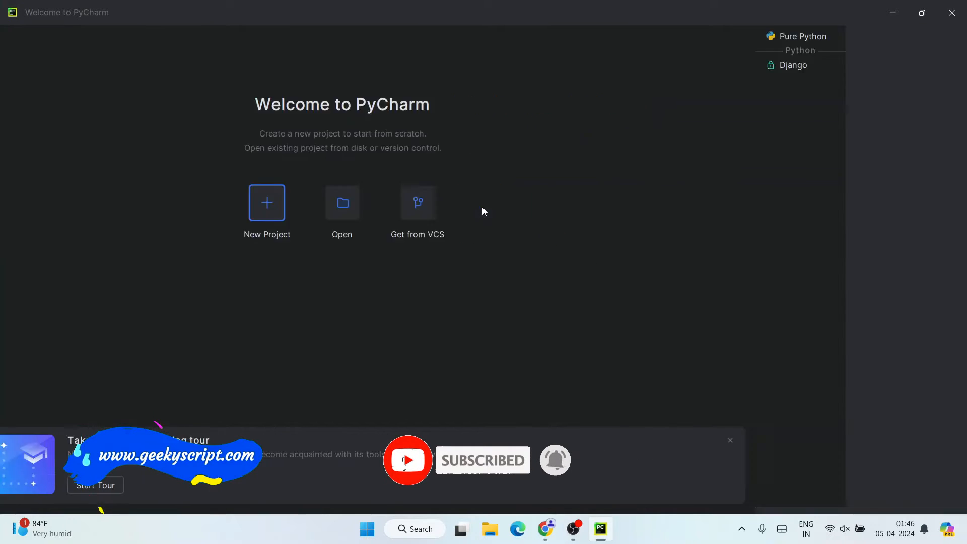
{"action": "left_click", "coordinate": [266, 202]}
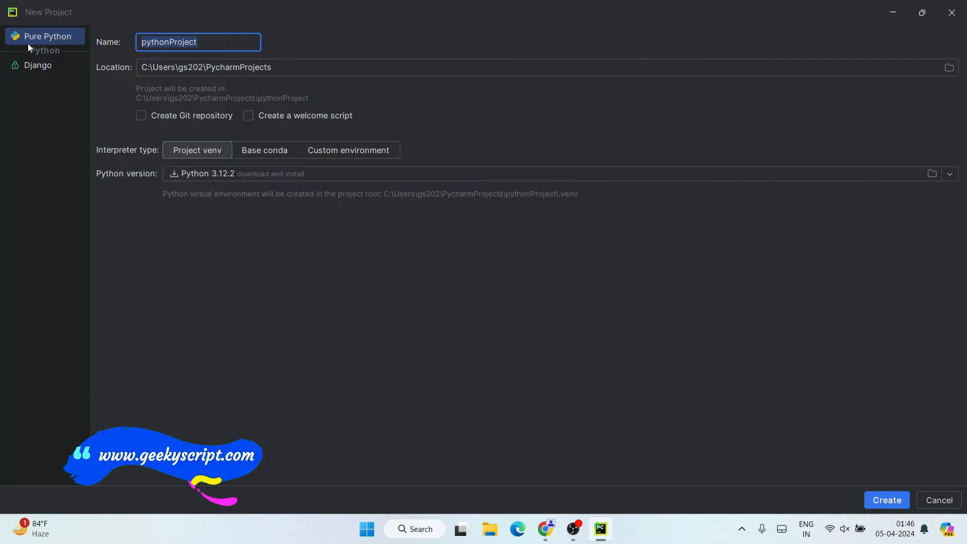
Name the project HelloWorld, keep Python 3.12.2 and create it.
{"action": "type", "text": "Hello"}
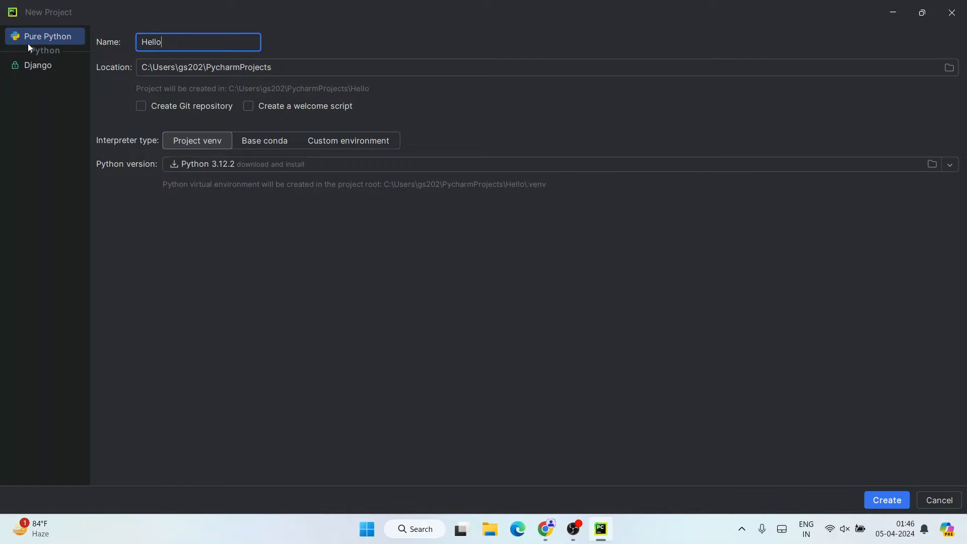
{"action": "type", "text": "World"}
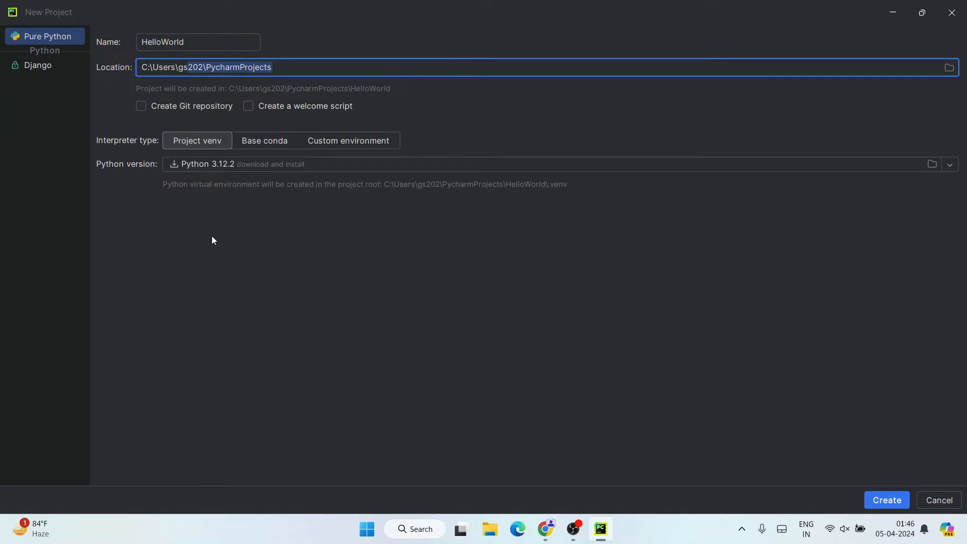
{"action": "mouse_move", "coordinate": [211, 171]}
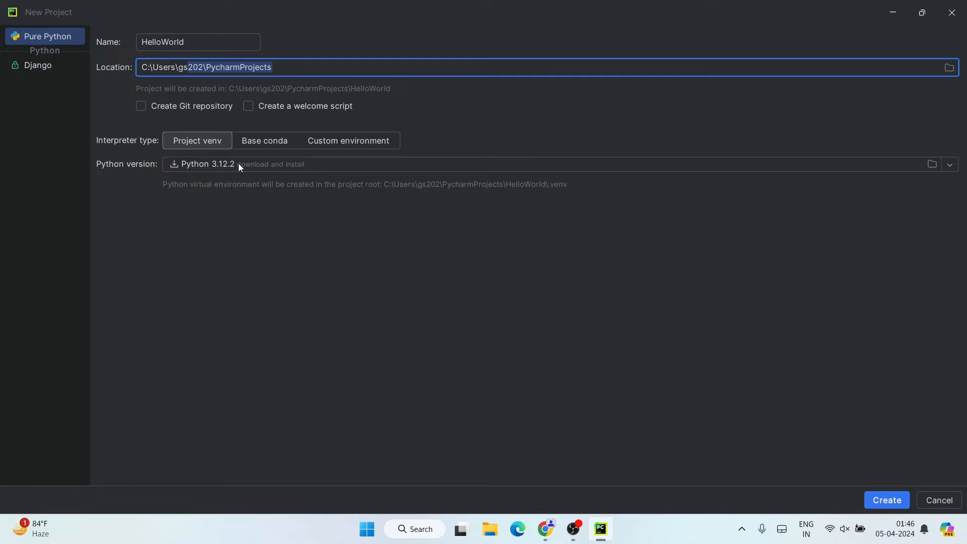
{"action": "mouse_move", "coordinate": [270, 169]}
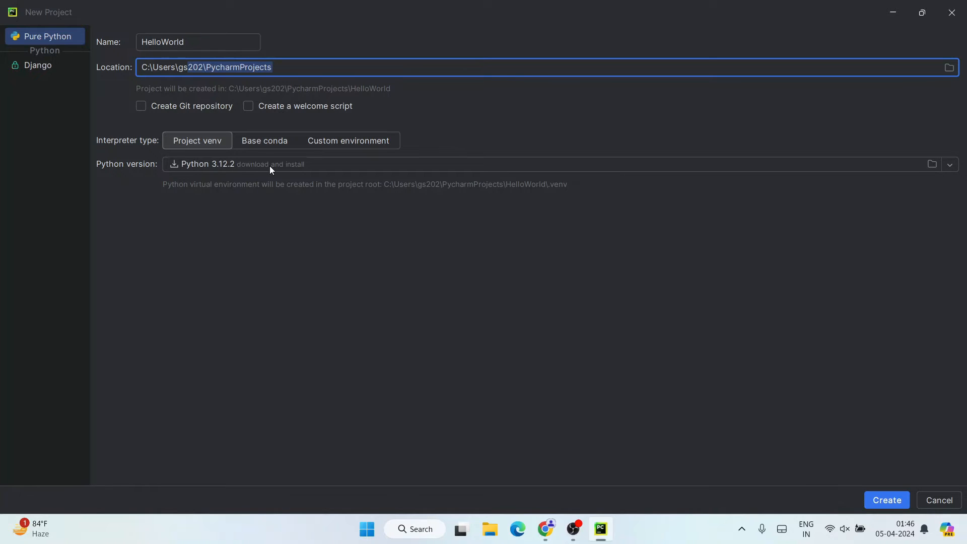
{"action": "left_click", "coordinate": [949, 164]}
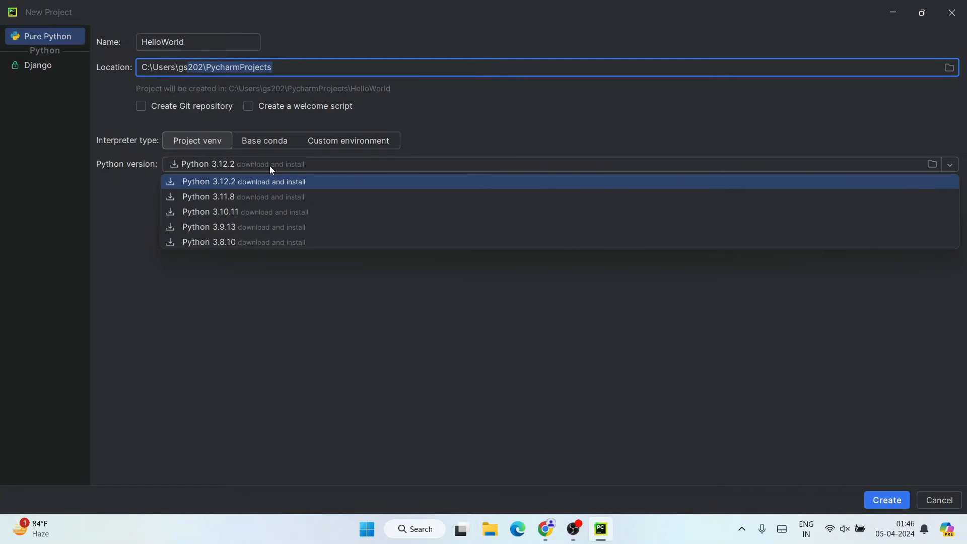
{"action": "mouse_move", "coordinate": [236, 187]}
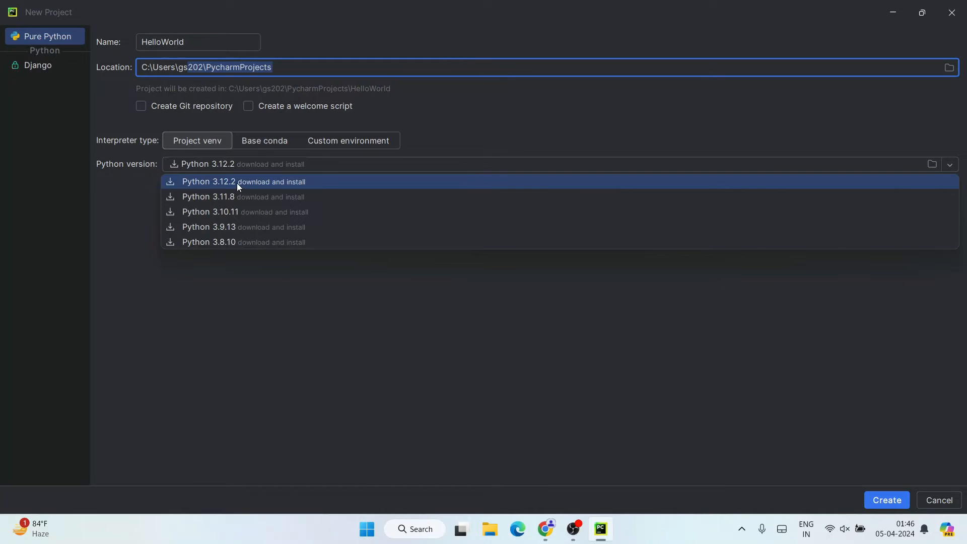
{"action": "left_click", "coordinate": [243, 181]}
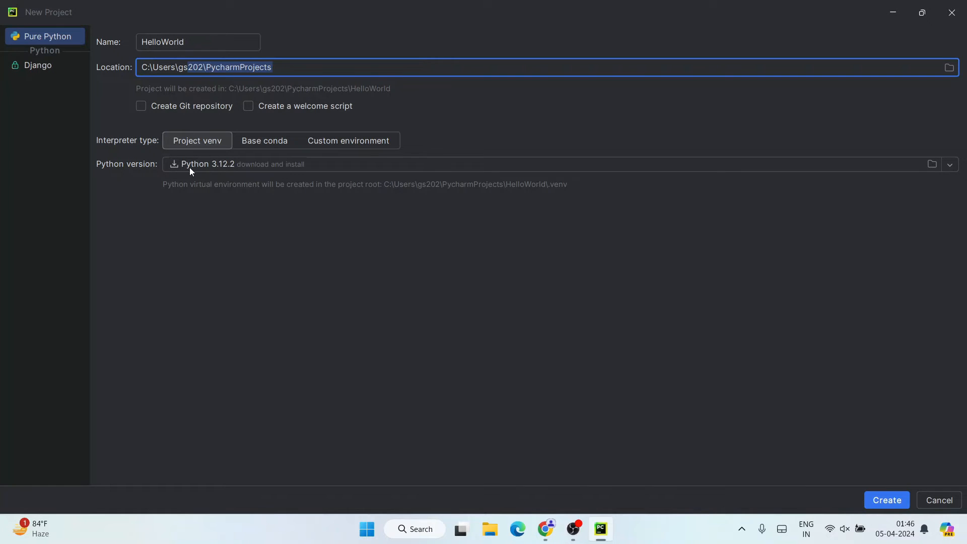
{"action": "mouse_move", "coordinate": [438, 186]}
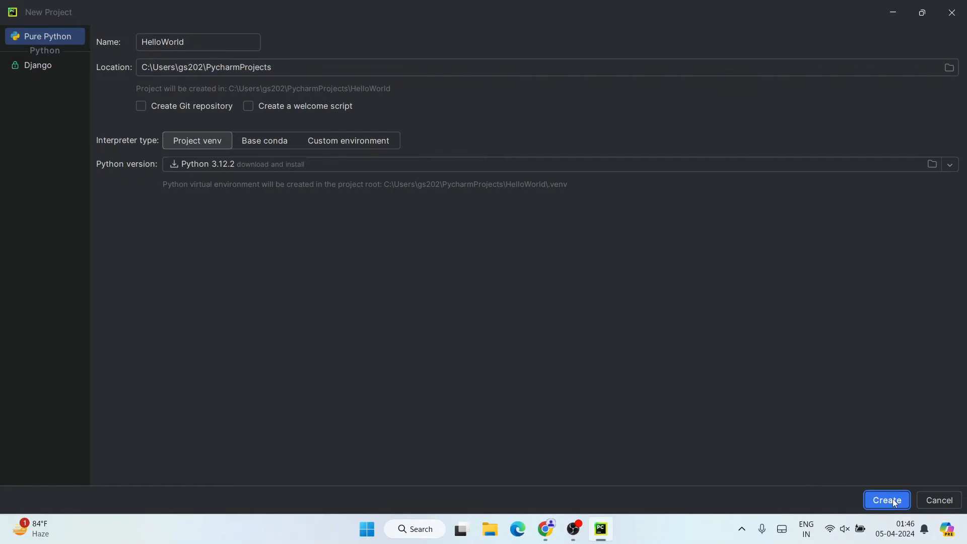
{"action": "left_click", "coordinate": [887, 501]}
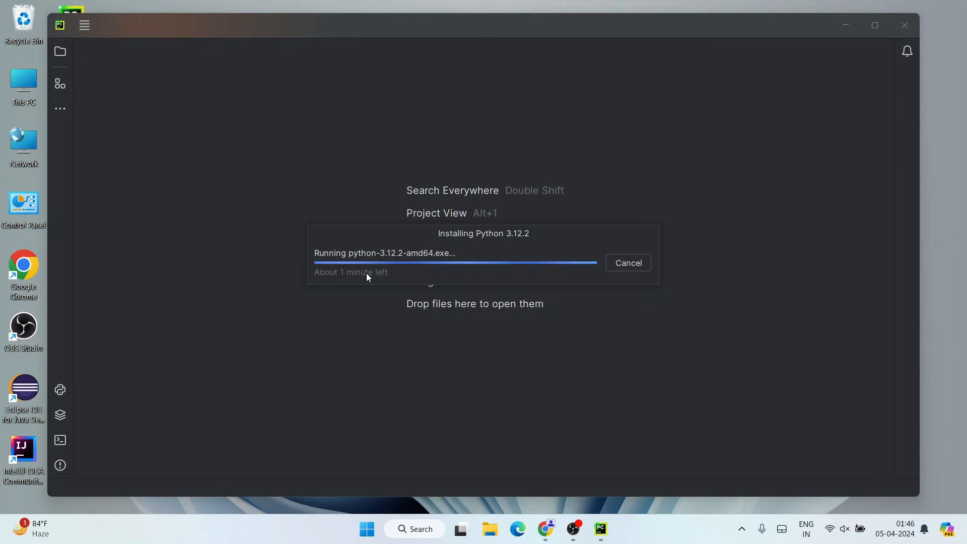
{"action": "mouse_move", "coordinate": [510, 308]}
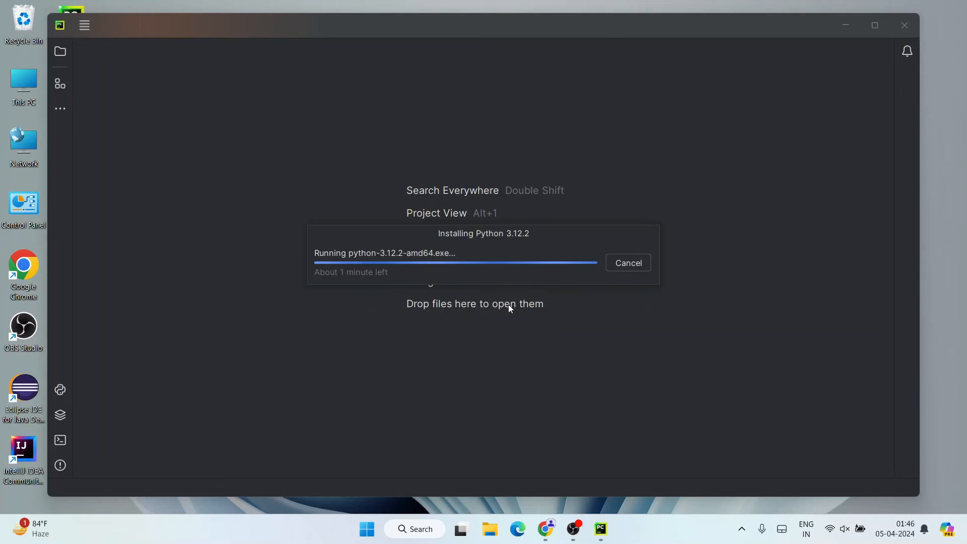
{"action": "mouse_move", "coordinate": [517, 308]}
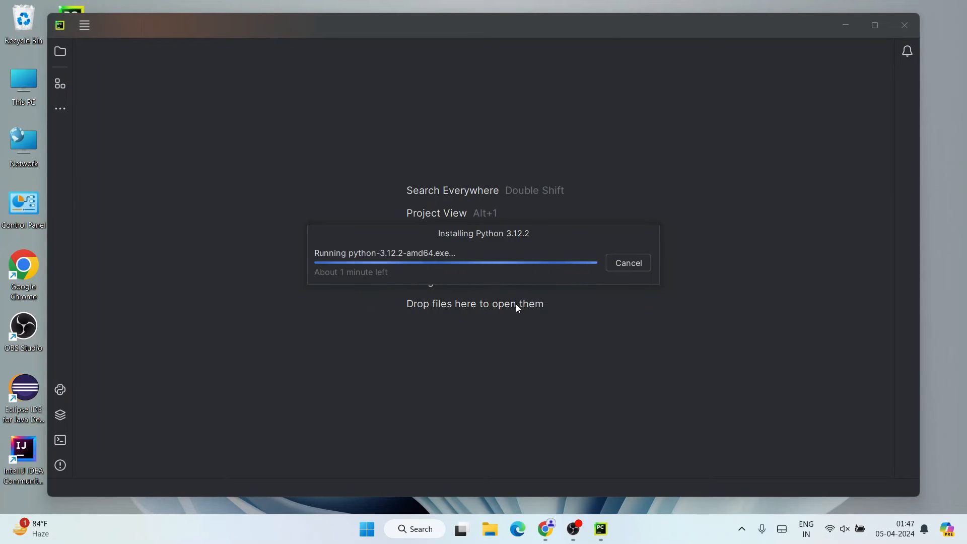
{"action": "mouse_move", "coordinate": [505, 318]}
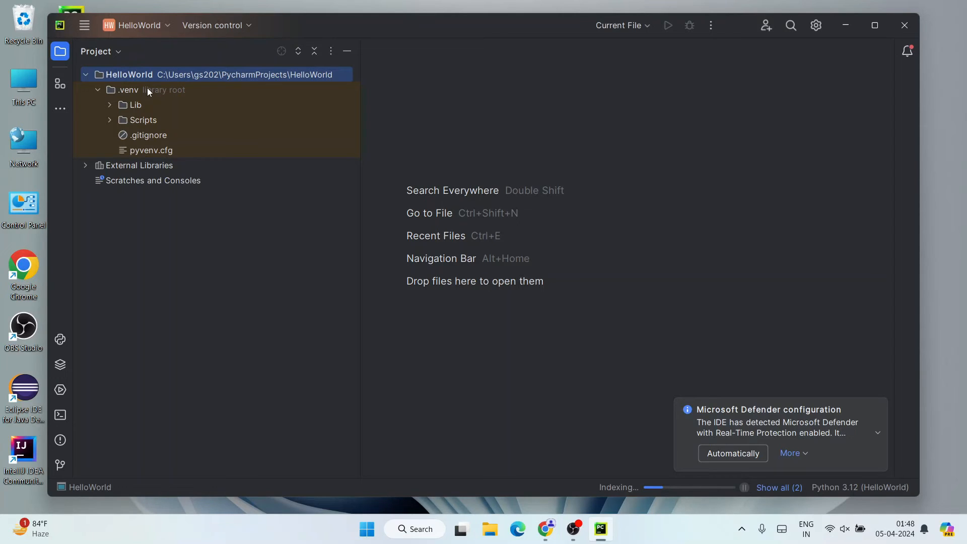
{"action": "mouse_move", "coordinate": [627, 494]}
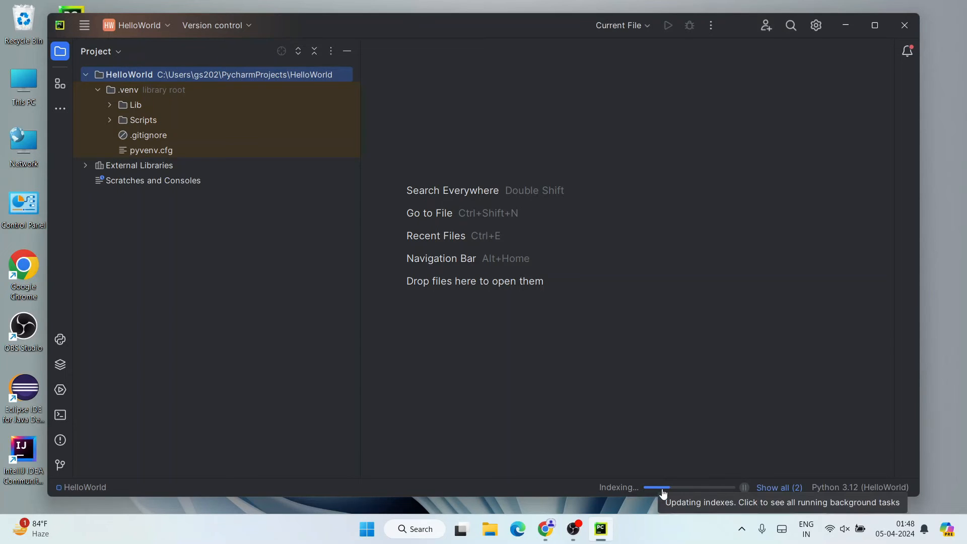
{"action": "mouse_move", "coordinate": [739, 495]}
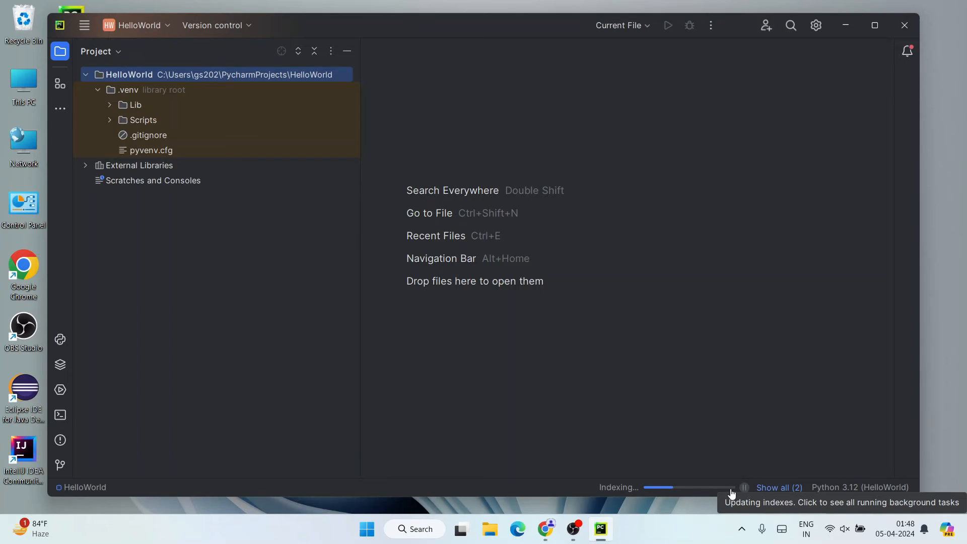
{"action": "mouse_move", "coordinate": [561, 275]}
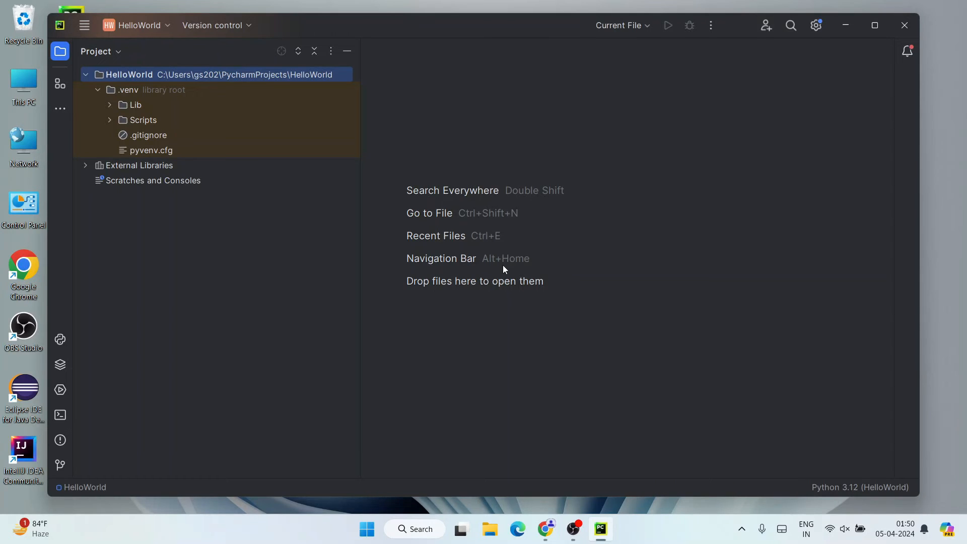
{"action": "mouse_move", "coordinate": [821, 516]}
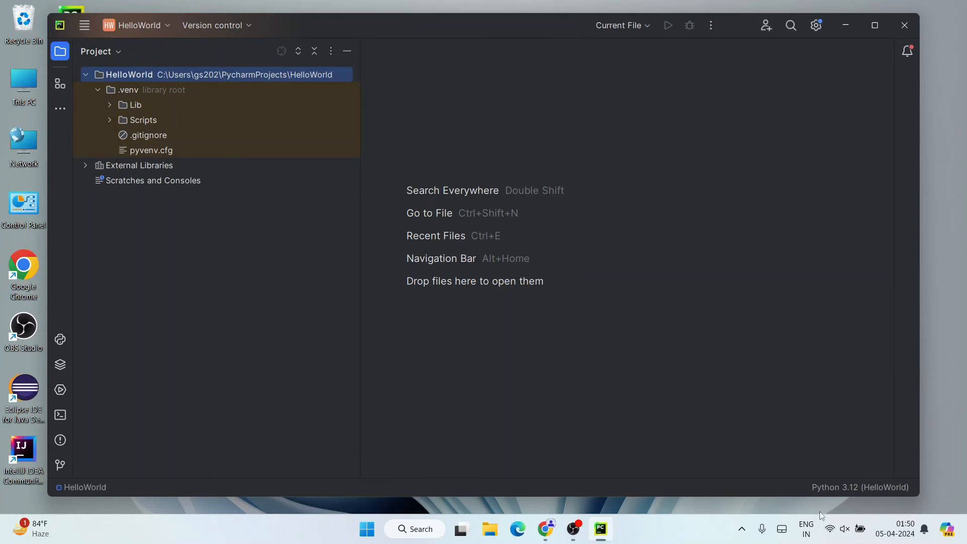
{"action": "mouse_move", "coordinate": [796, 484]}
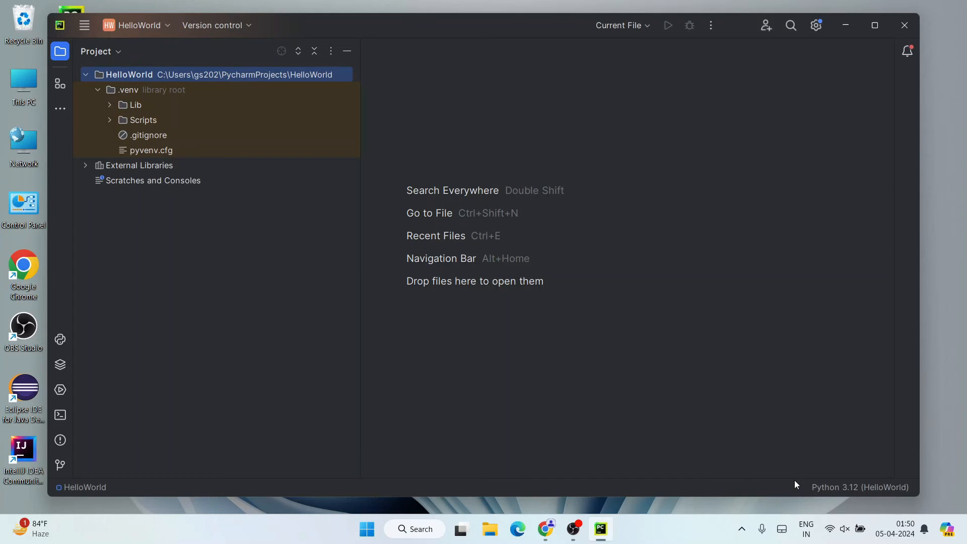
{"action": "mouse_move", "coordinate": [960, 99]}
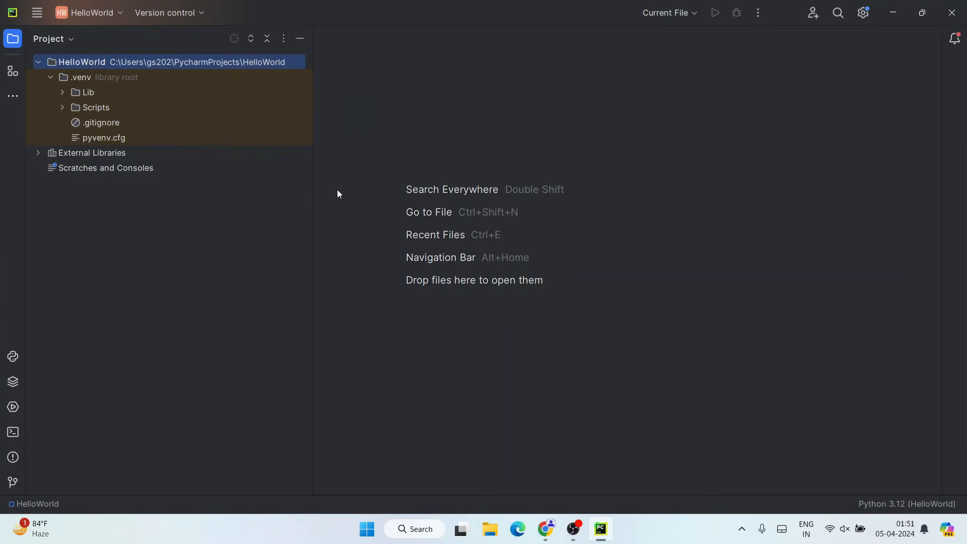
{"action": "mouse_move", "coordinate": [132, 61]}
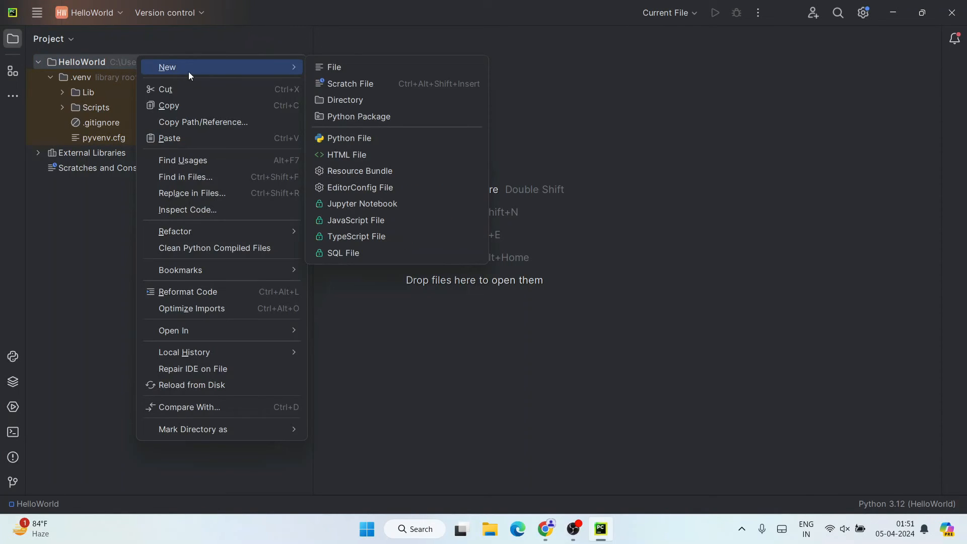
{"action": "mouse_move", "coordinate": [350, 138]}
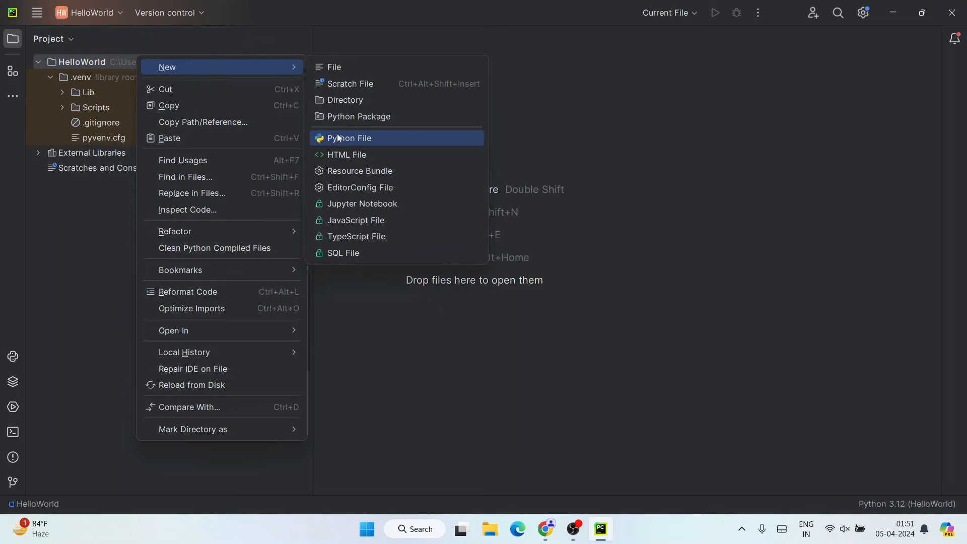
Create a new Python file named hello in the HelloWorld project.
{"action": "left_click", "coordinate": [350, 138]}
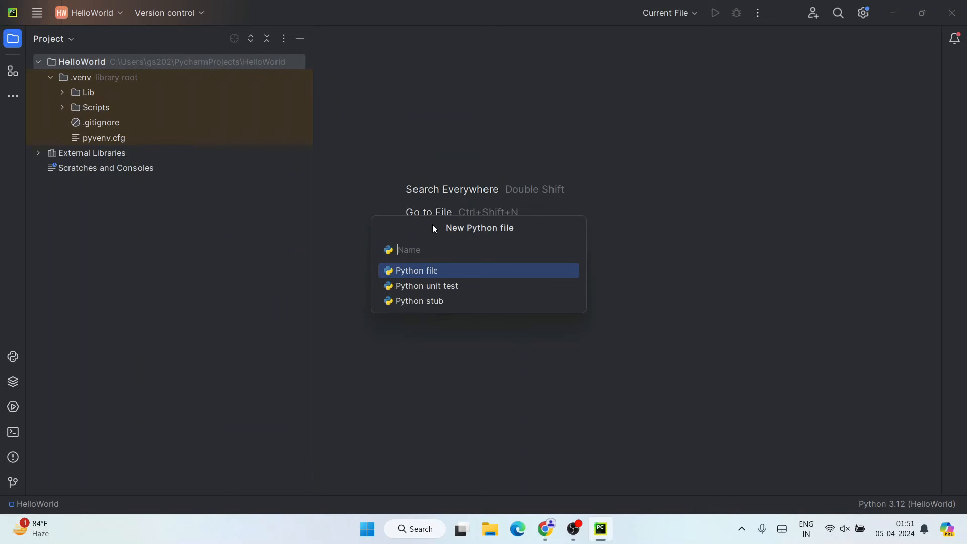
{"action": "type", "text": "hello"}
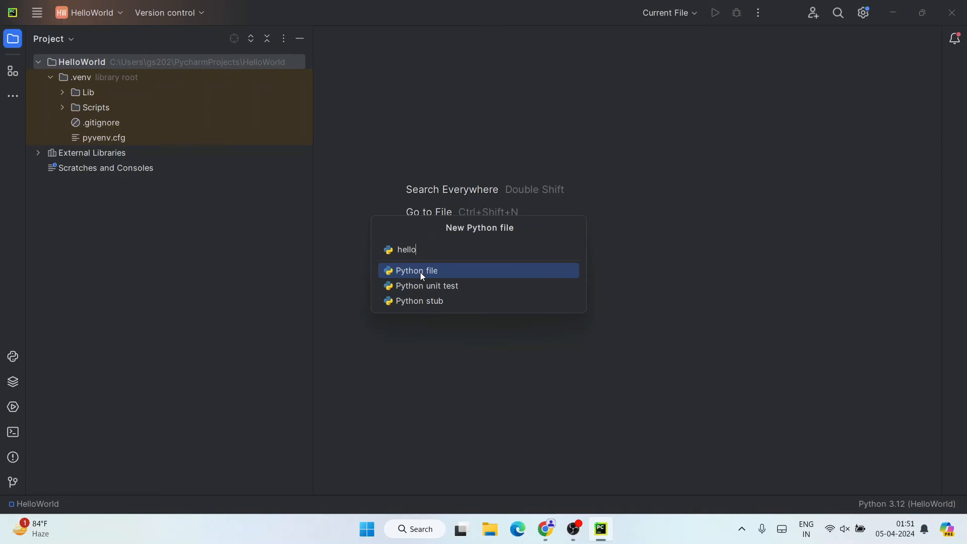
{"action": "left_click", "coordinate": [416, 270]}
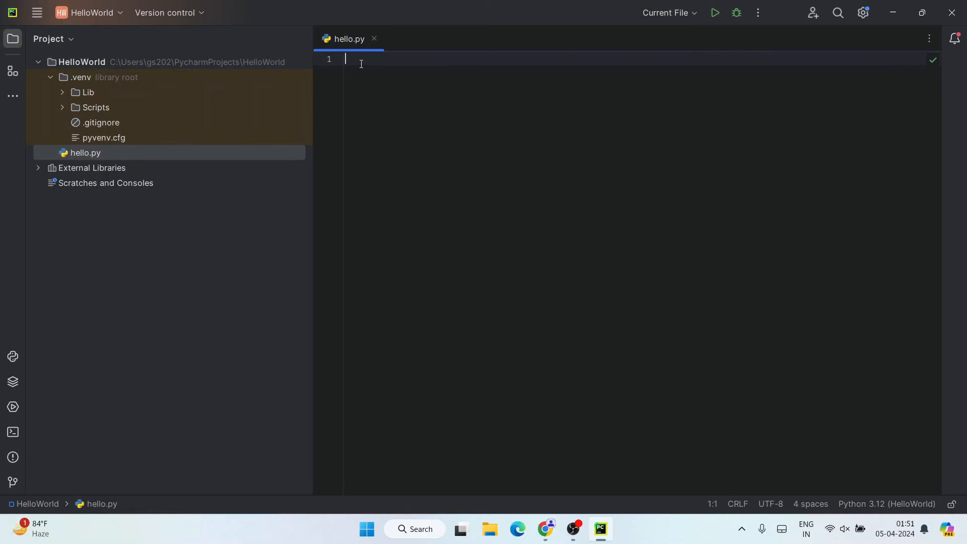
Write print("Hello") on line 1 of hello.py and run it from the toolbar.
{"action": "type", "text": "prin"}
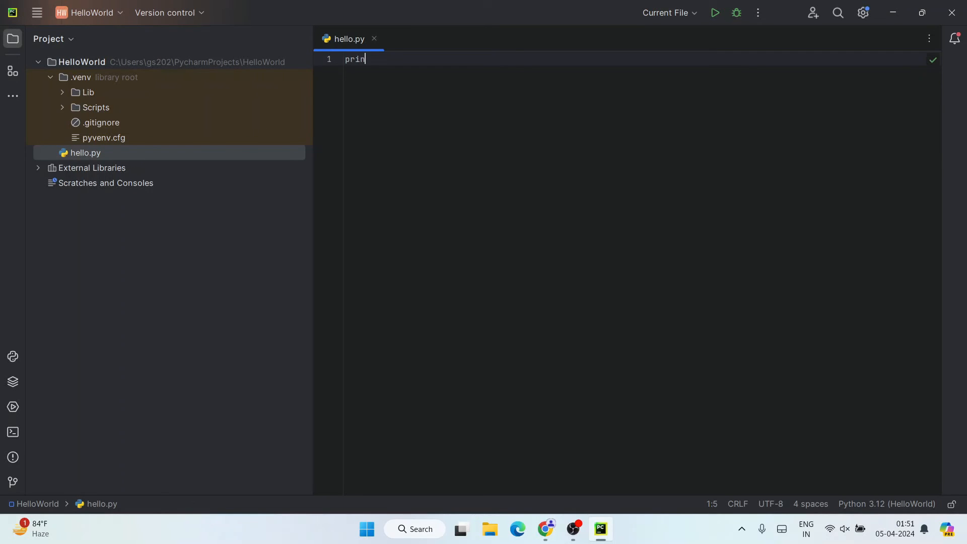
{"action": "type", "text": "t"}
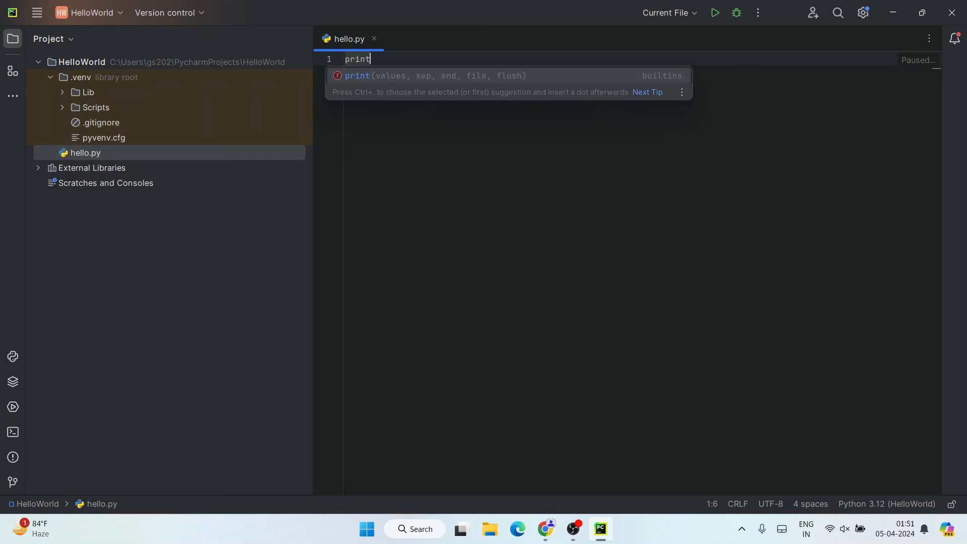
{"action": "type", "text": "(\"Hello\")"}
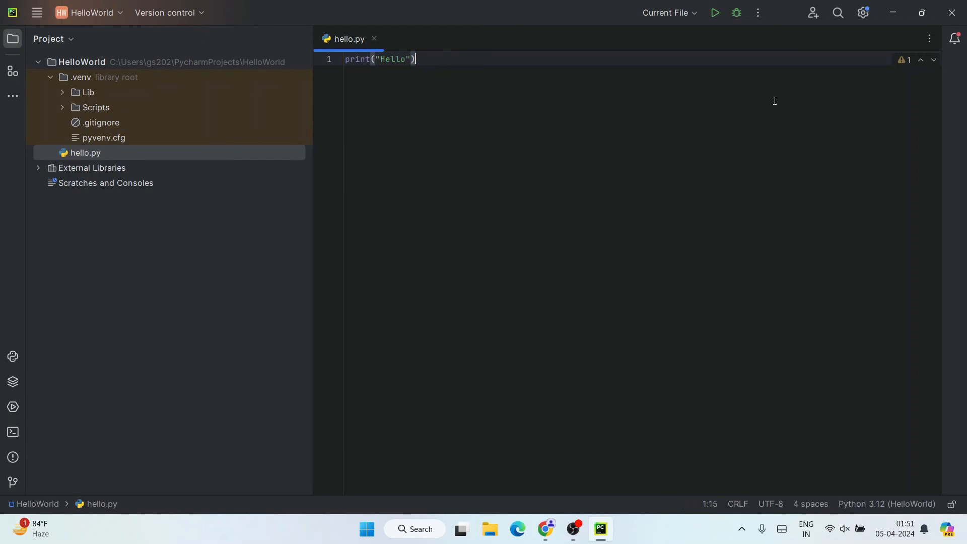
{"action": "mouse_move", "coordinate": [715, 12]}
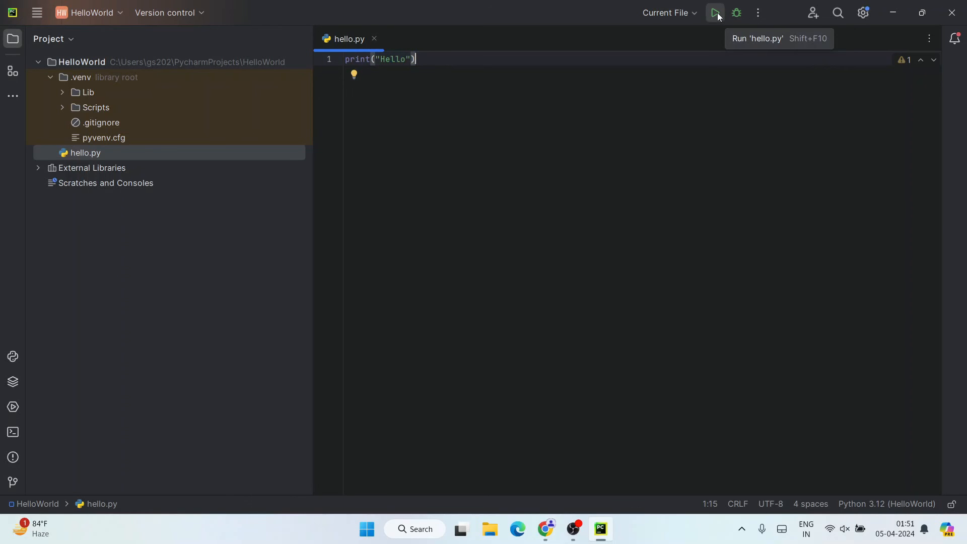
{"action": "left_click", "coordinate": [715, 12]}
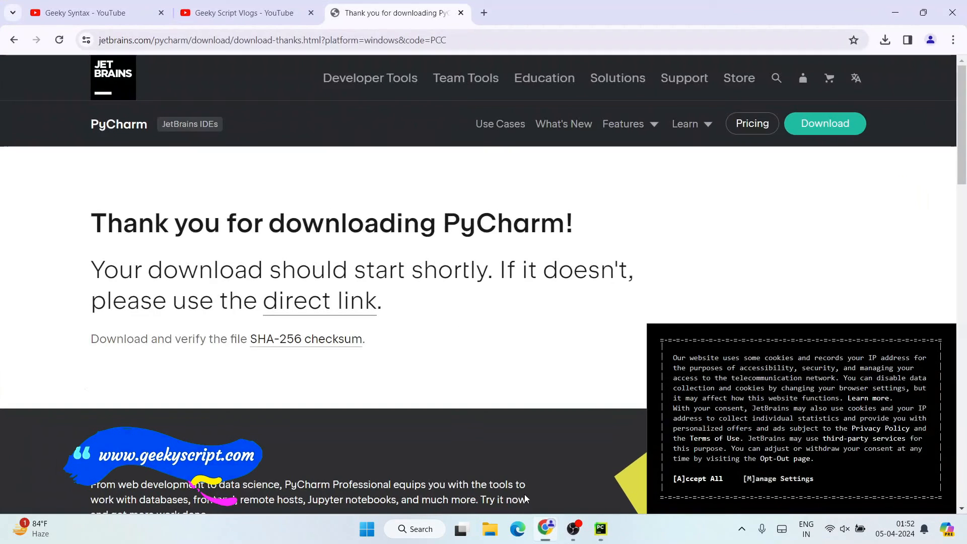
View the Geeky Syntax and Geeky Script Vlogs YouTube tabs, then return to PyCharm's Hello output.
{"action": "left_click", "coordinate": [87, 12]}
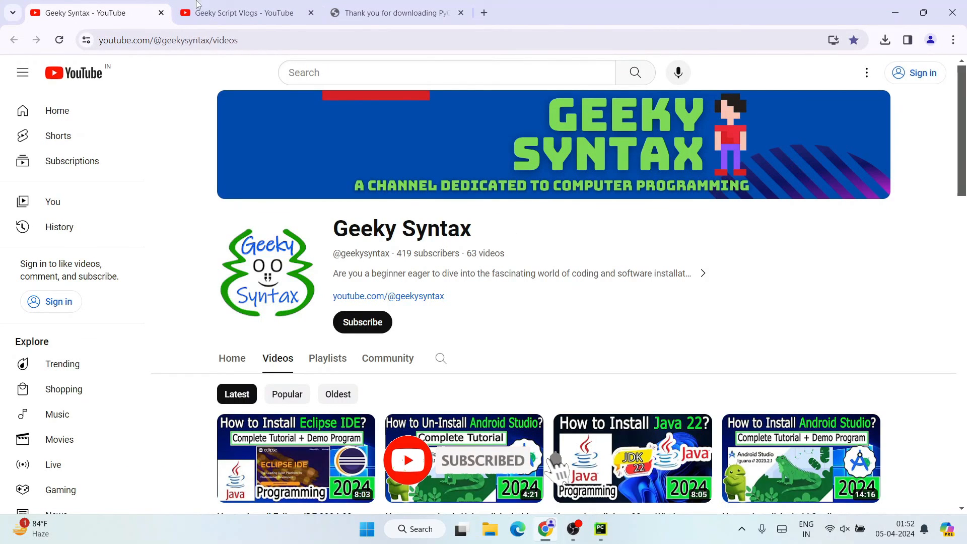
{"action": "left_click", "coordinate": [241, 13]}
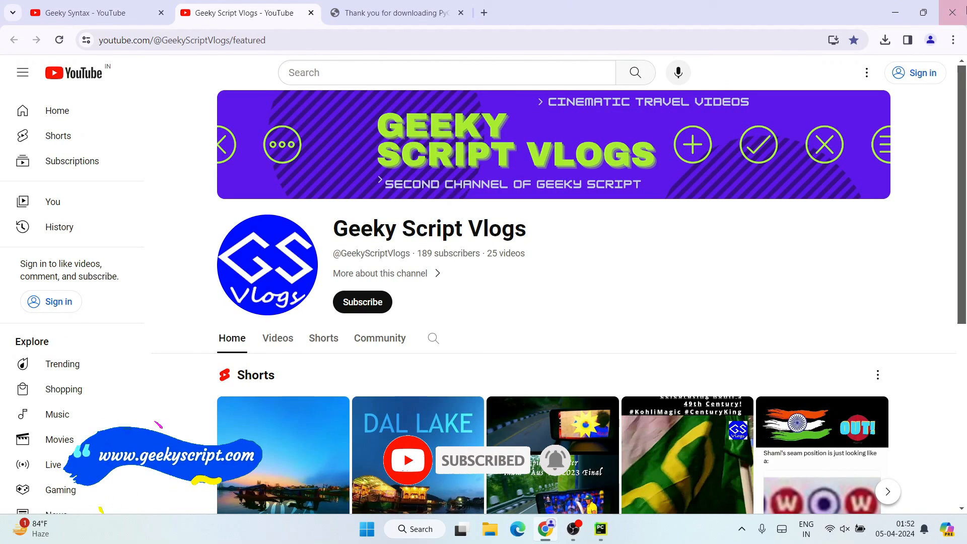
{"action": "left_click", "coordinate": [598, 529]}
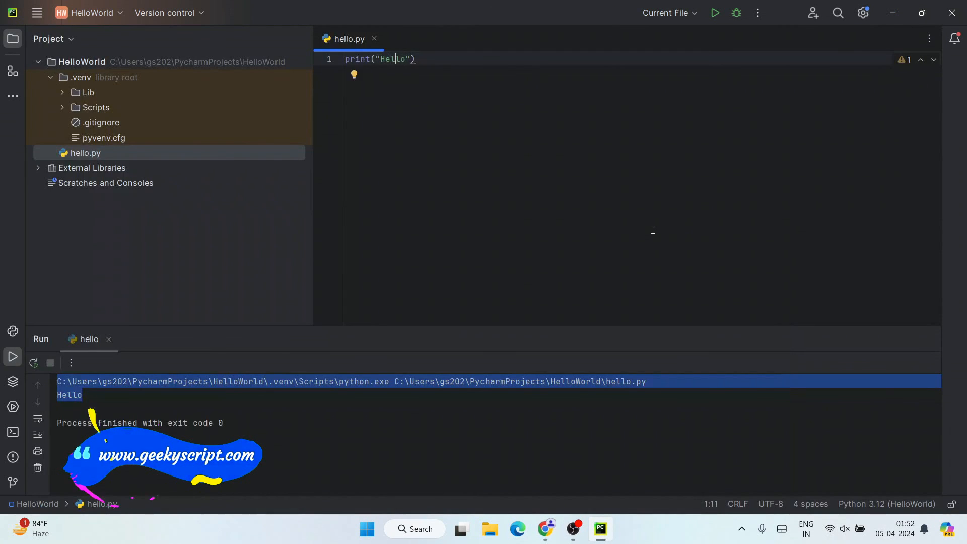